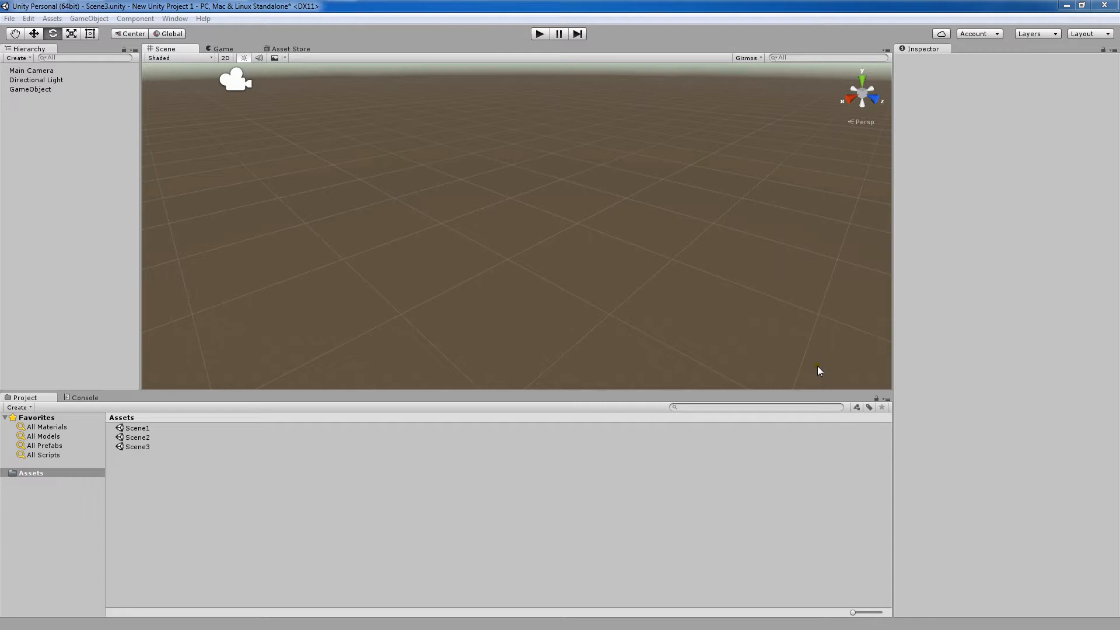
{"action": "mouse_move", "coordinate": [781, 386]}
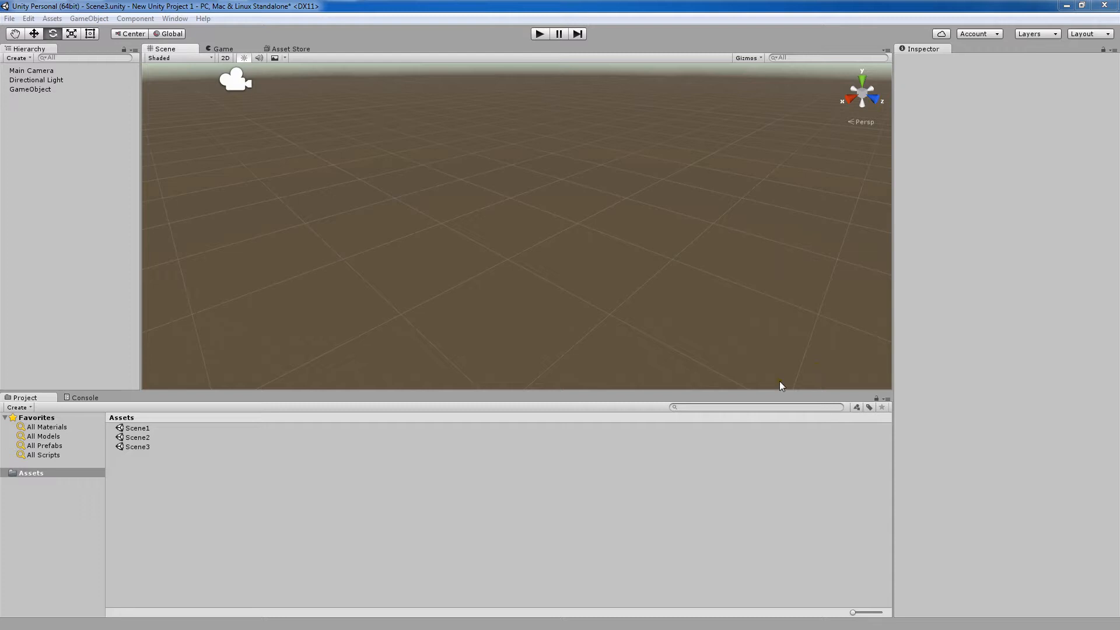
- Add a Capsule from GameObject > 3D Object to the scene
{"action": "left_click", "coordinate": [88, 18]}
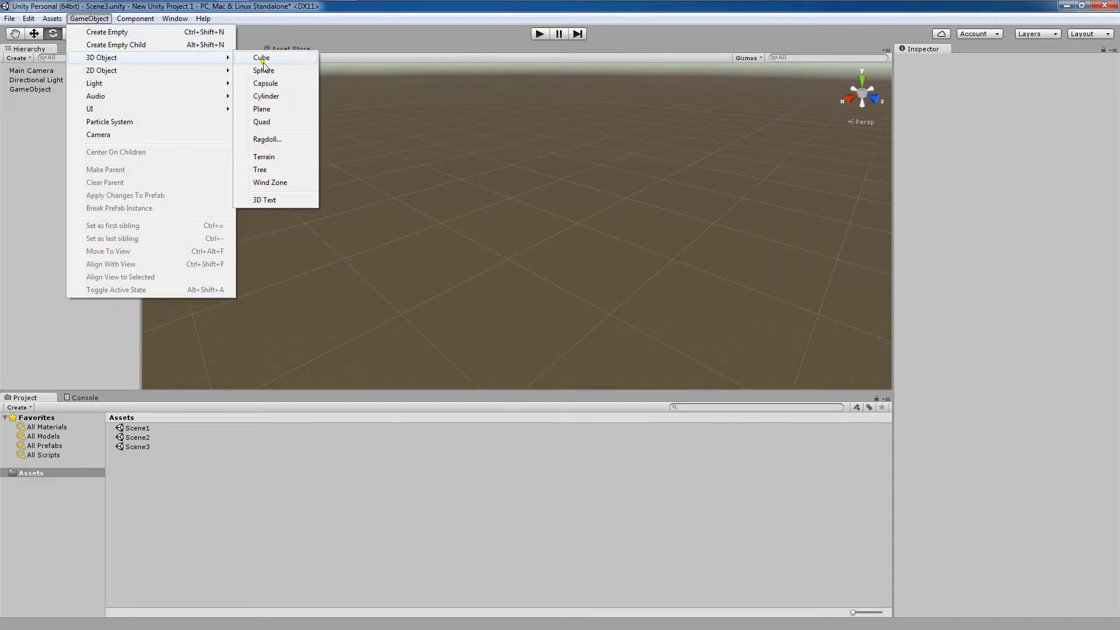
{"action": "left_click", "coordinate": [265, 83]}
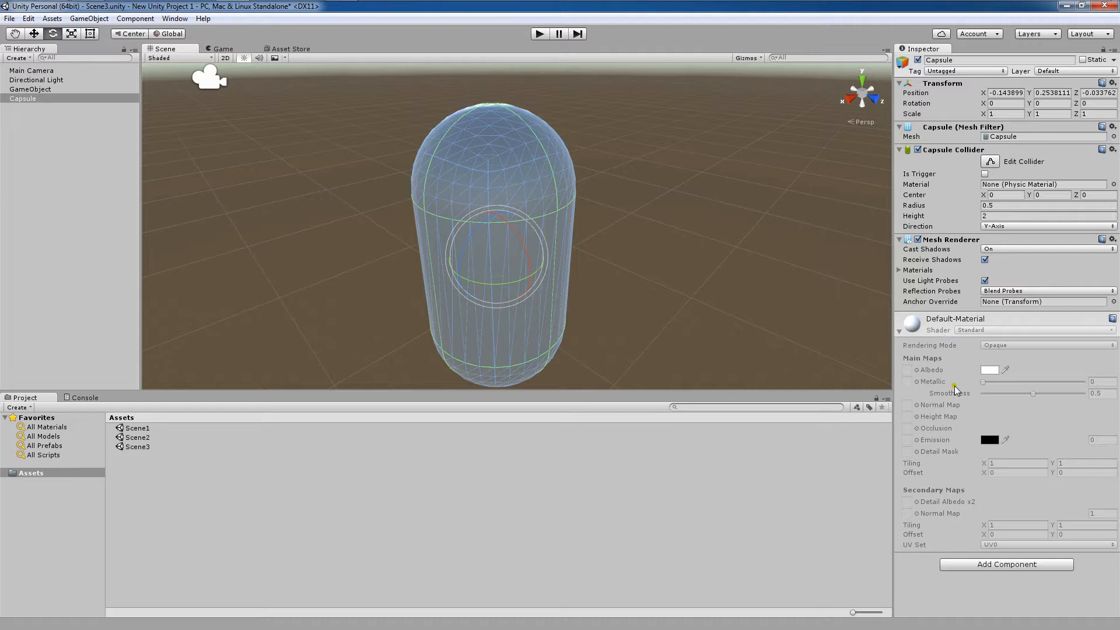
- Add a Rigidbody to the capsule with Use Gravity off and Mass 2.29
{"action": "left_click", "coordinate": [1004, 564]}
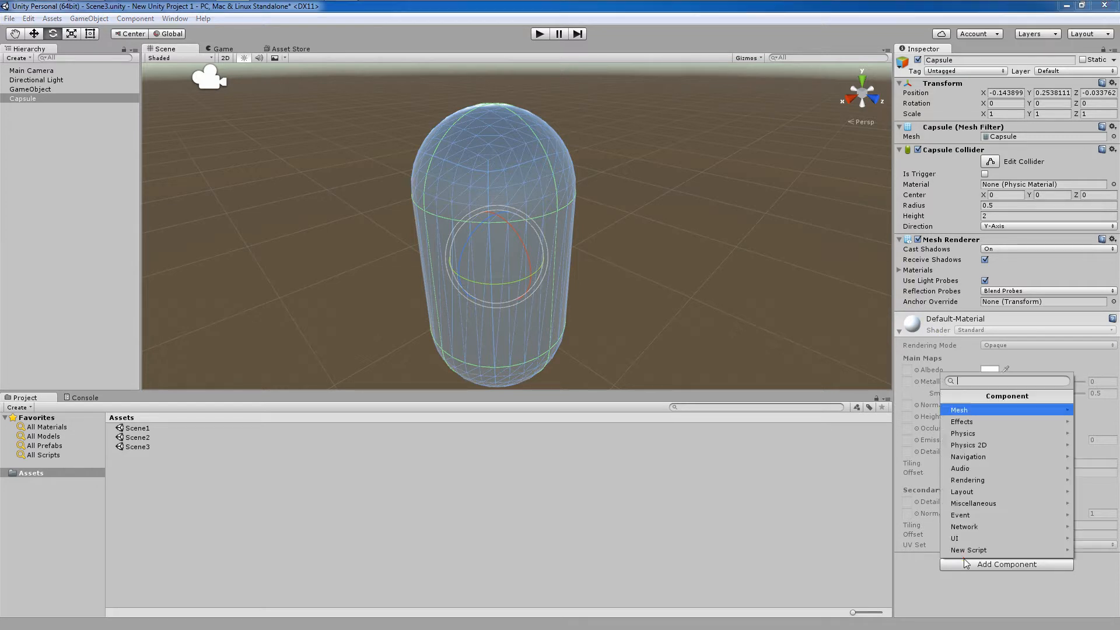
{"action": "mouse_move", "coordinate": [992, 434]}
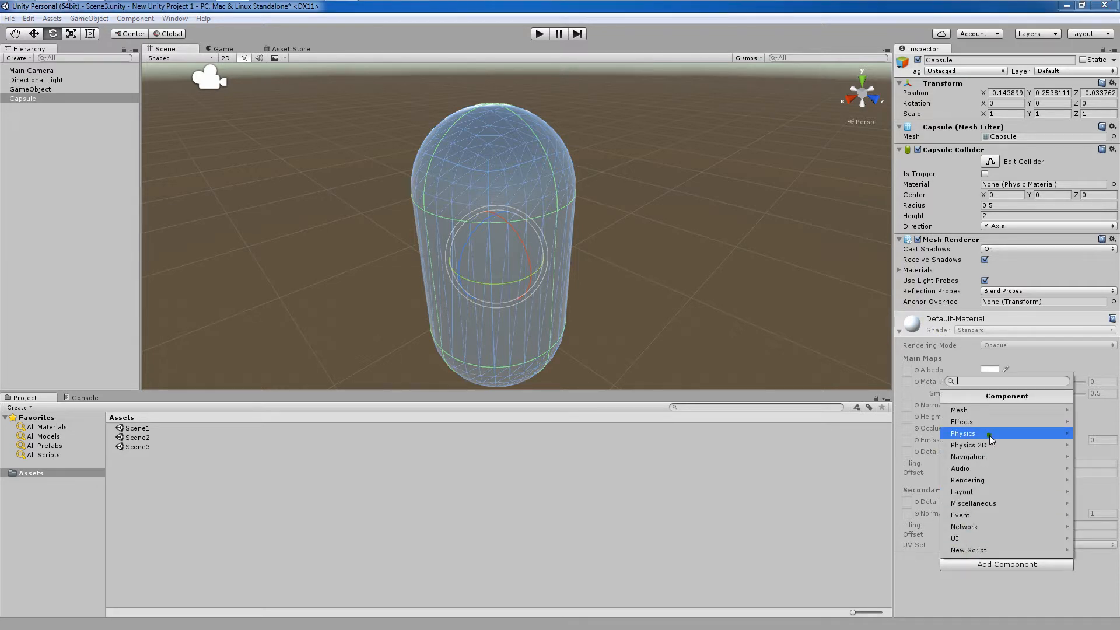
{"action": "left_click", "coordinate": [962, 433]}
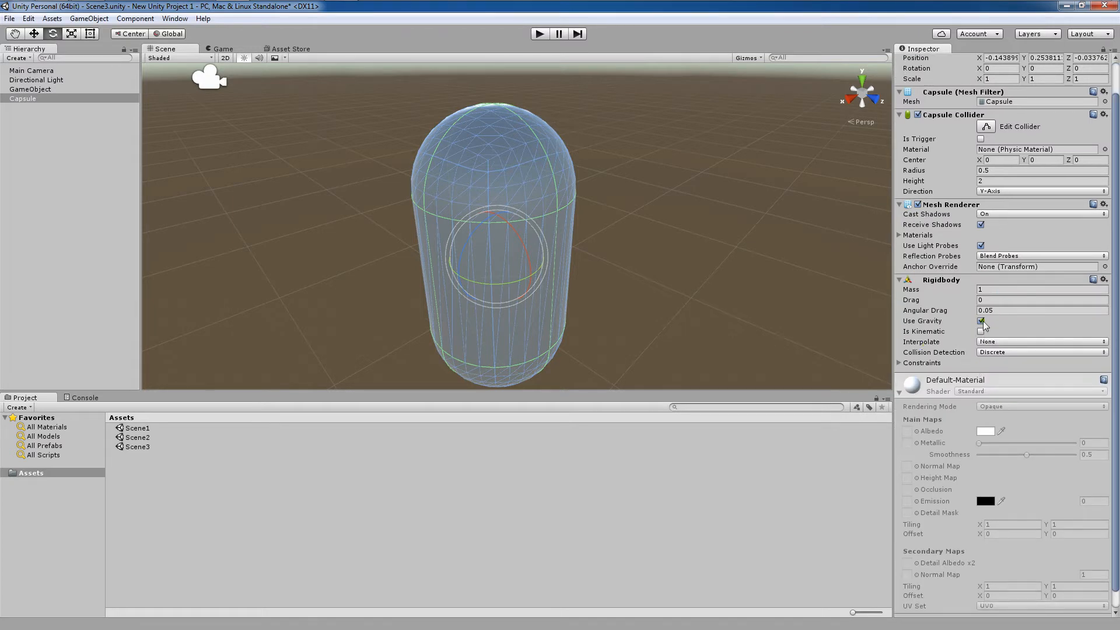
{"action": "left_click", "coordinate": [981, 321]}
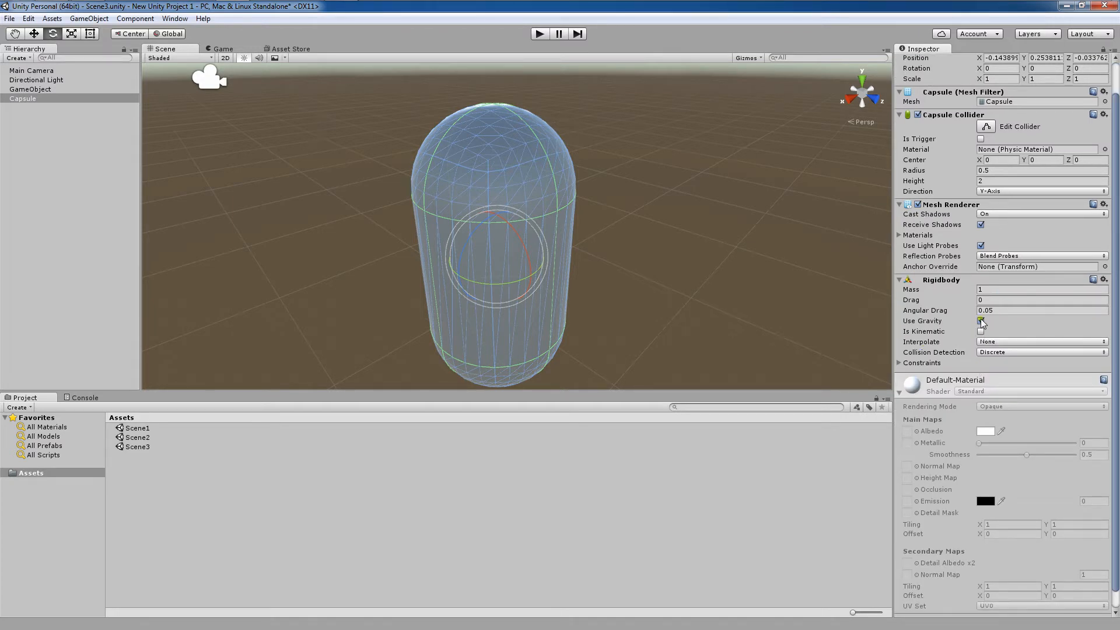
{"action": "left_click", "coordinate": [981, 321]}
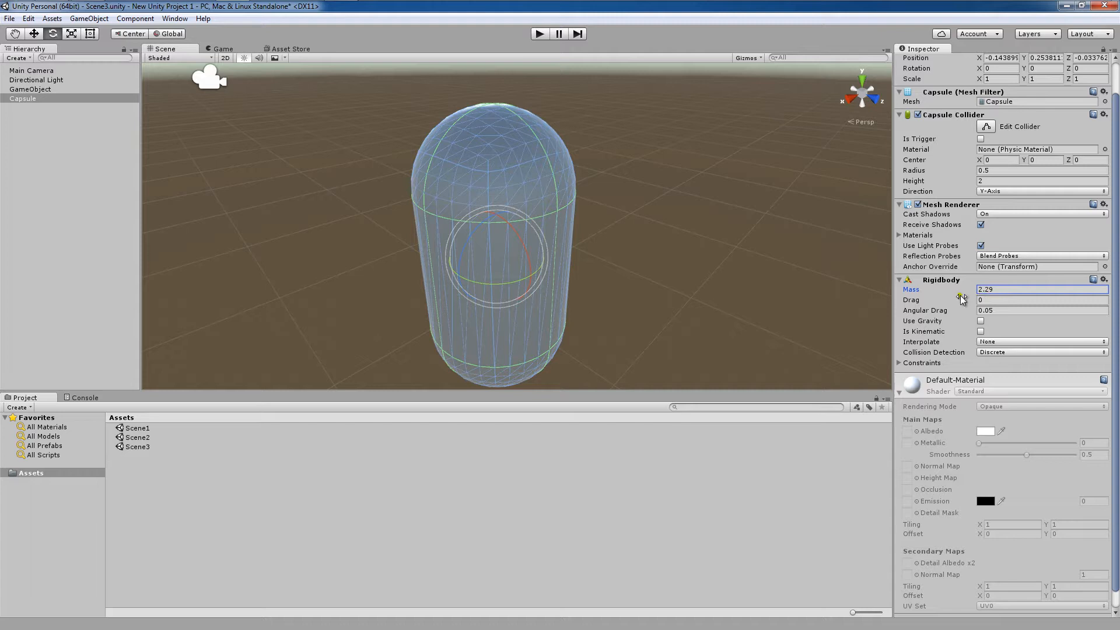
{"action": "mouse_move", "coordinate": [922, 347]}
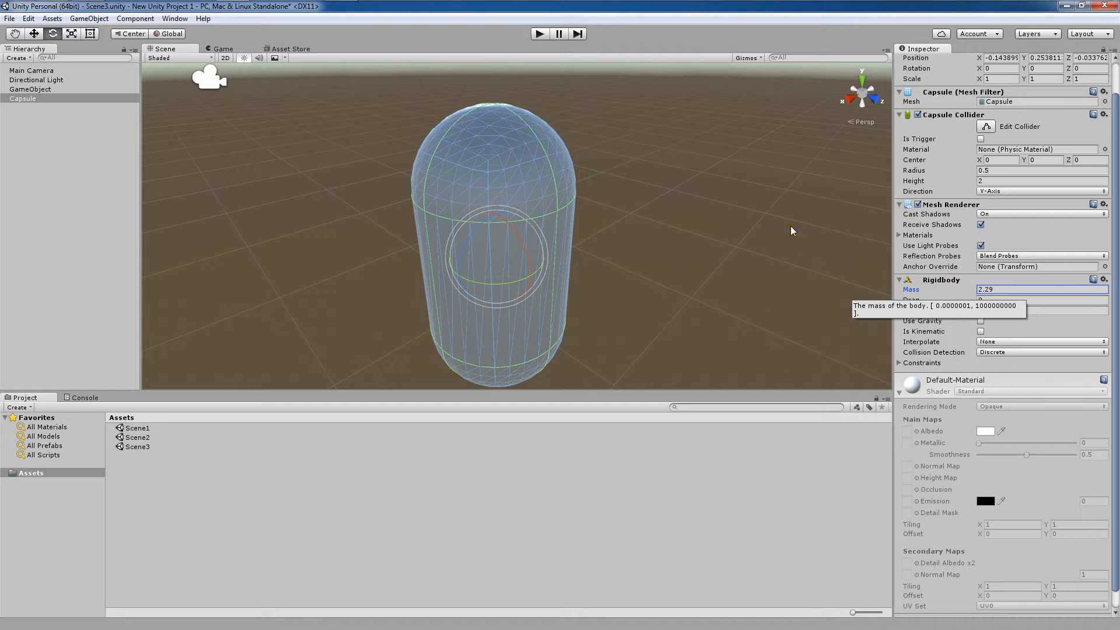
{"action": "mouse_move", "coordinate": [791, 299]}
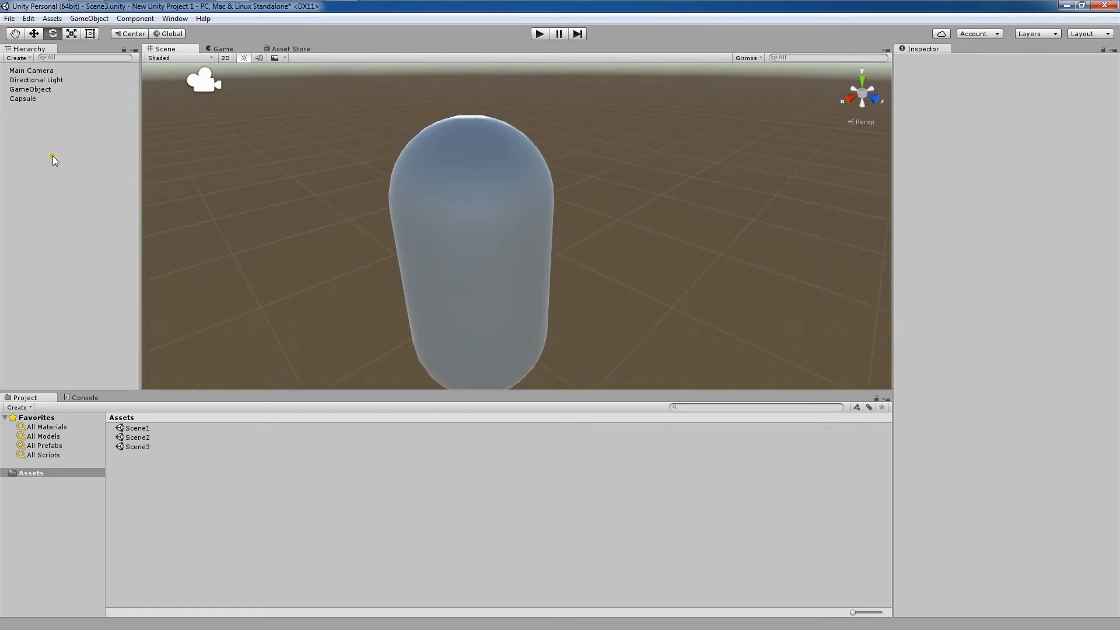
{"action": "left_click", "coordinate": [22, 98]}
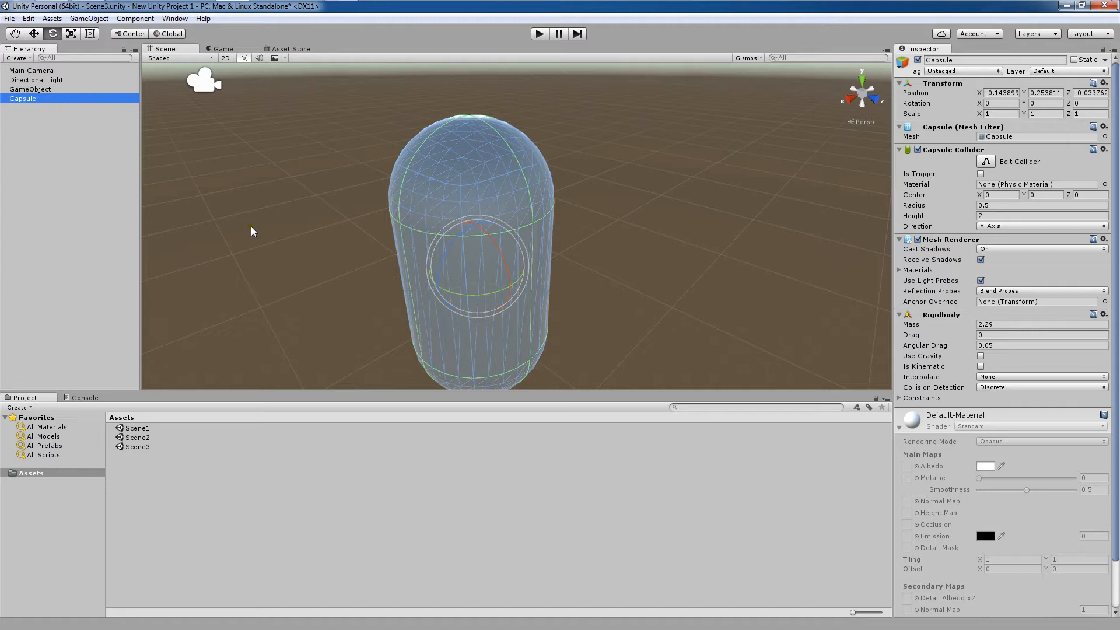
{"action": "key", "text": "ctrl+d"}
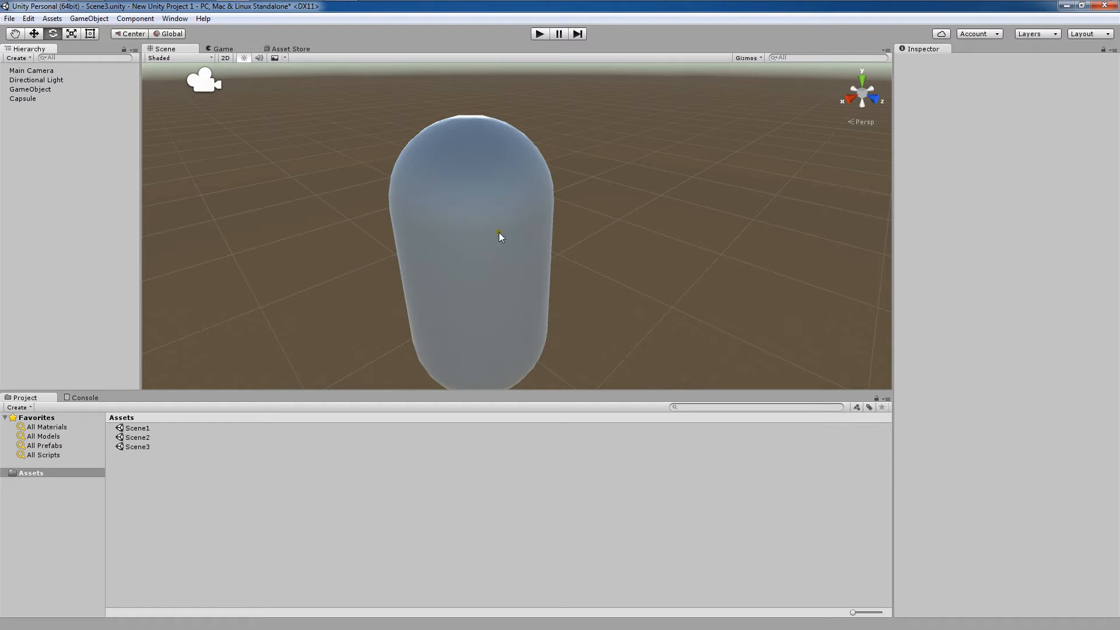
{"action": "left_click", "coordinate": [22, 98]}
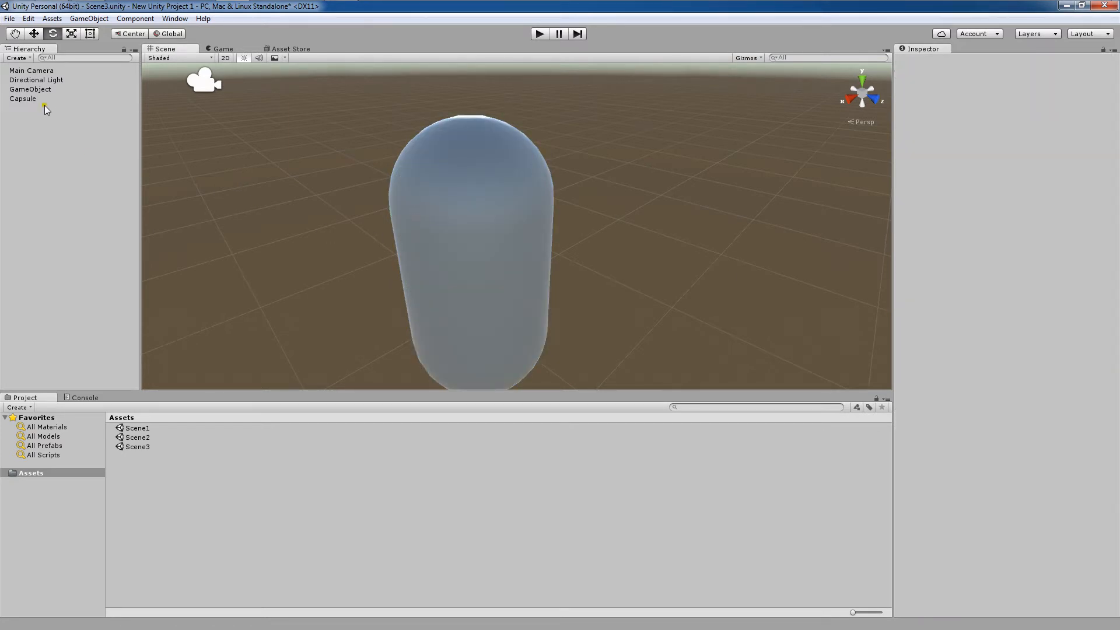
- Select the Capsule in the Hierarchy, showing its Rigidbody with mass 2.29 and gravity off
{"action": "left_click", "coordinate": [22, 98]}
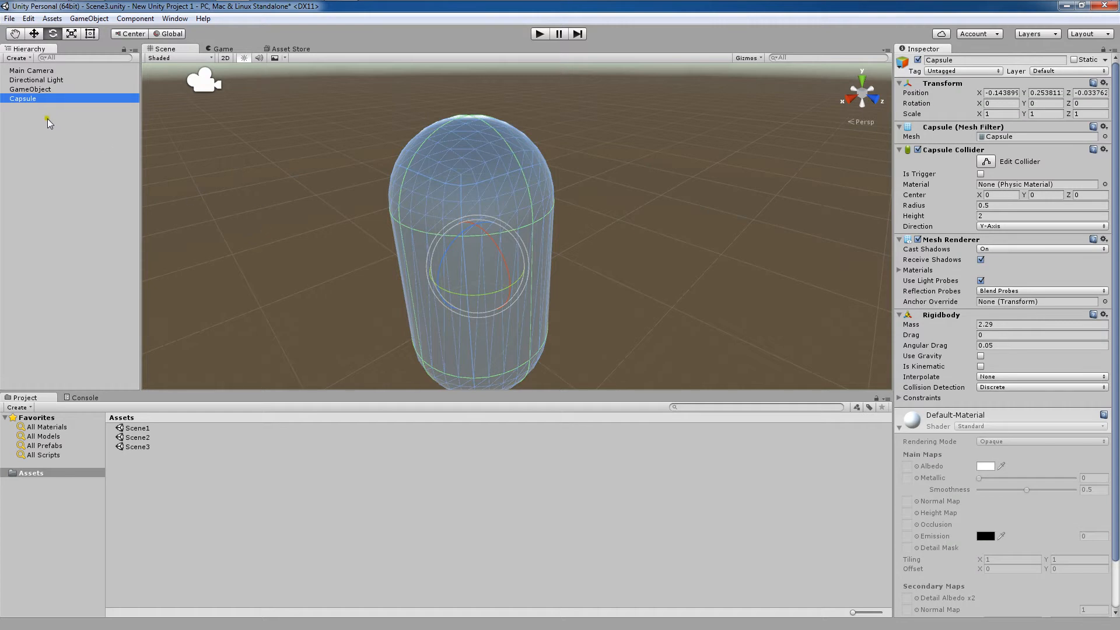
{"action": "mouse_move", "coordinate": [32, 100]}
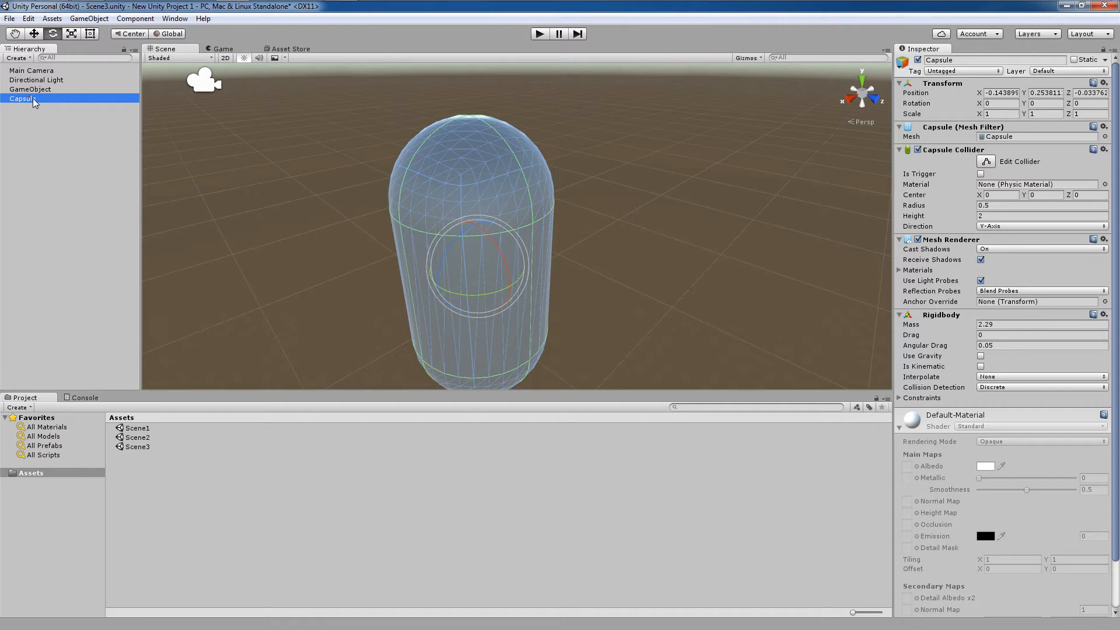
{"action": "mouse_move", "coordinate": [107, 311]}
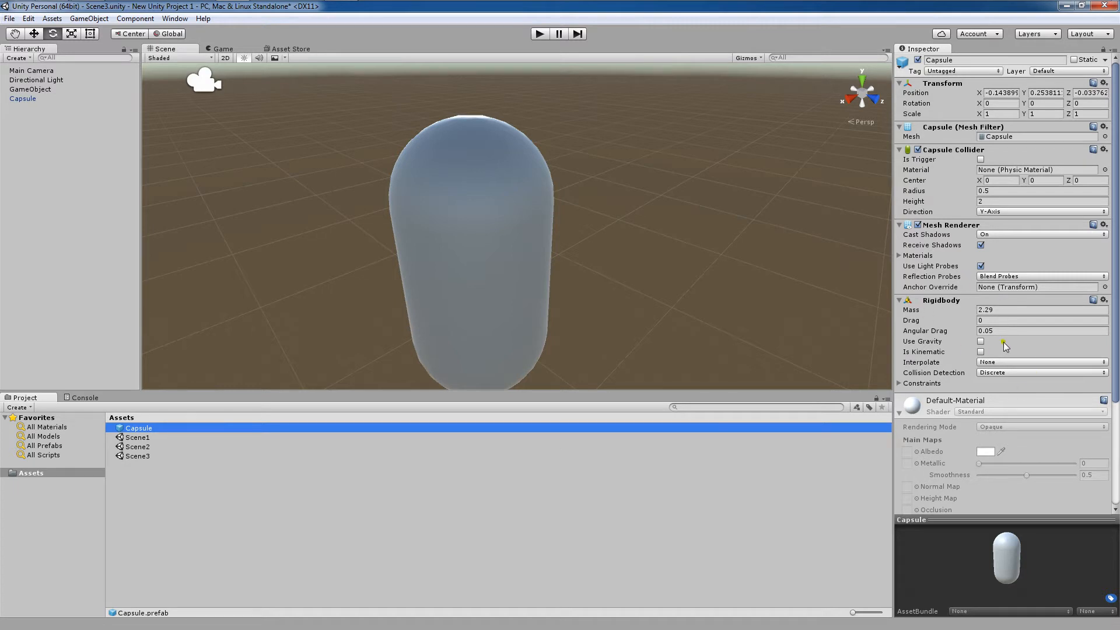
{"action": "mouse_move", "coordinate": [519, 287]}
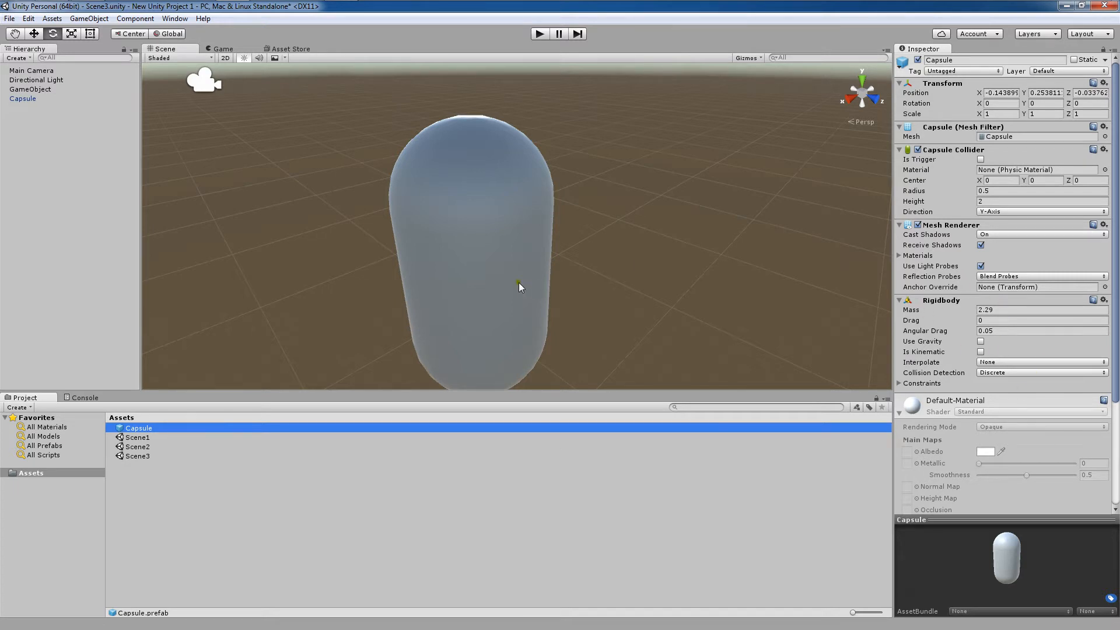
{"action": "mouse_move", "coordinate": [513, 283]}
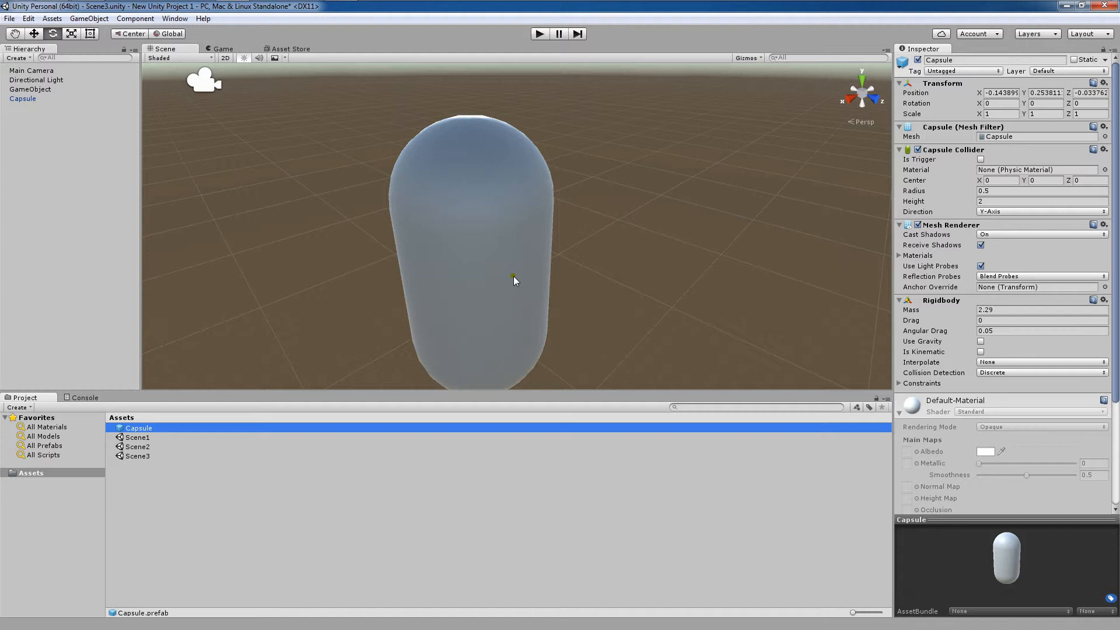
{"action": "mouse_move", "coordinate": [521, 225]}
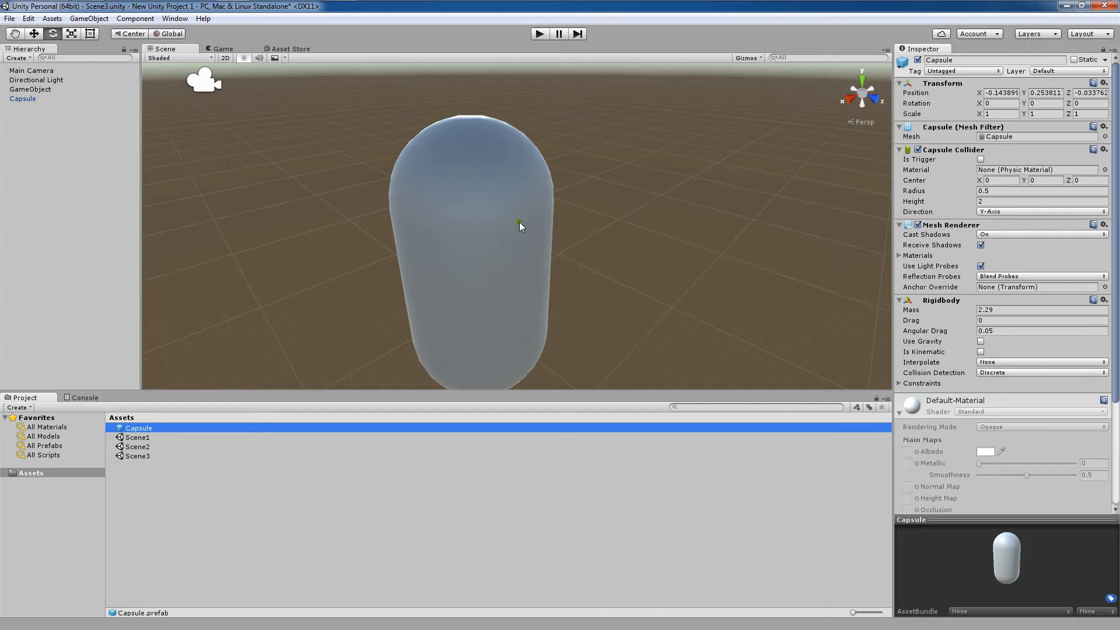
{"action": "mouse_move", "coordinate": [336, 155]}
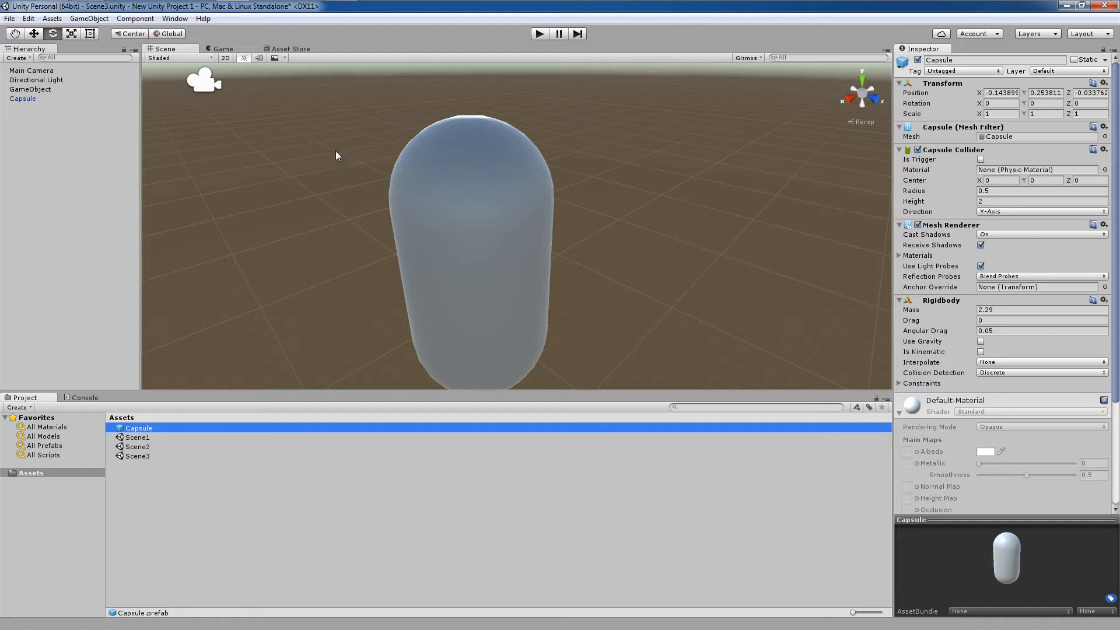
{"action": "mouse_move", "coordinate": [262, 436]}
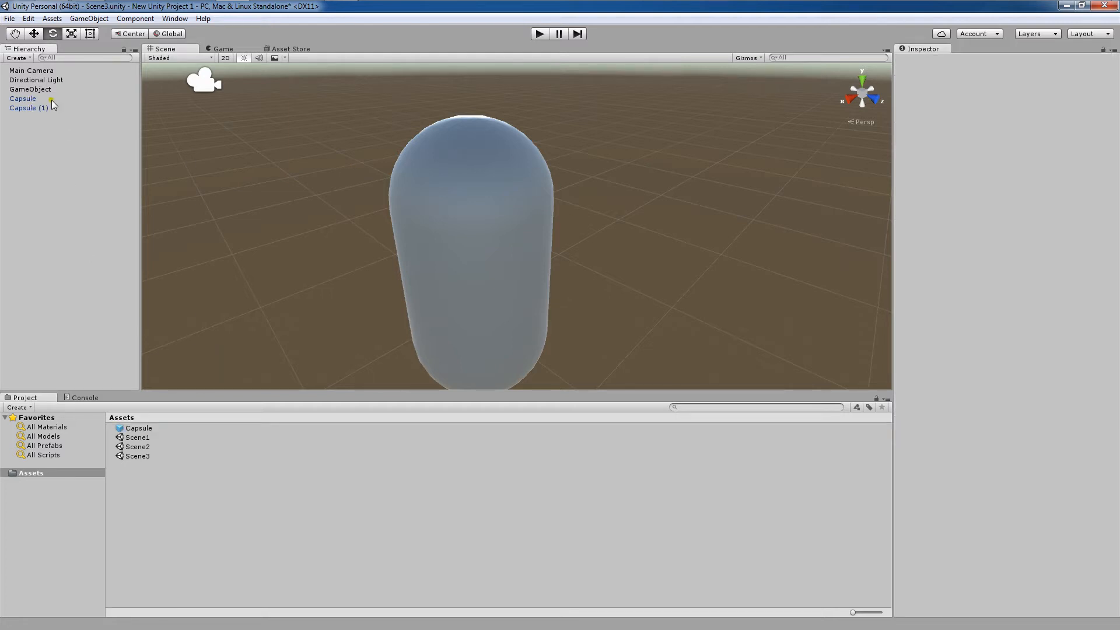
- Set Capsule (2)'s Rigidbody Mass to 10 and enable Use Gravity
{"action": "left_click", "coordinate": [28, 107]}
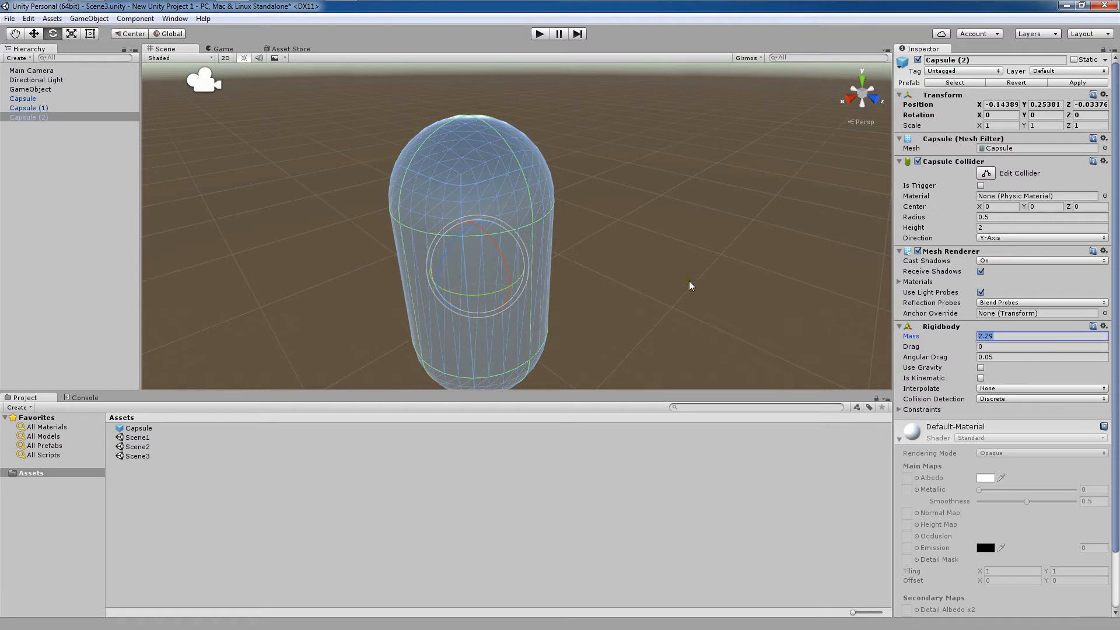
{"action": "type", "text": "10"}
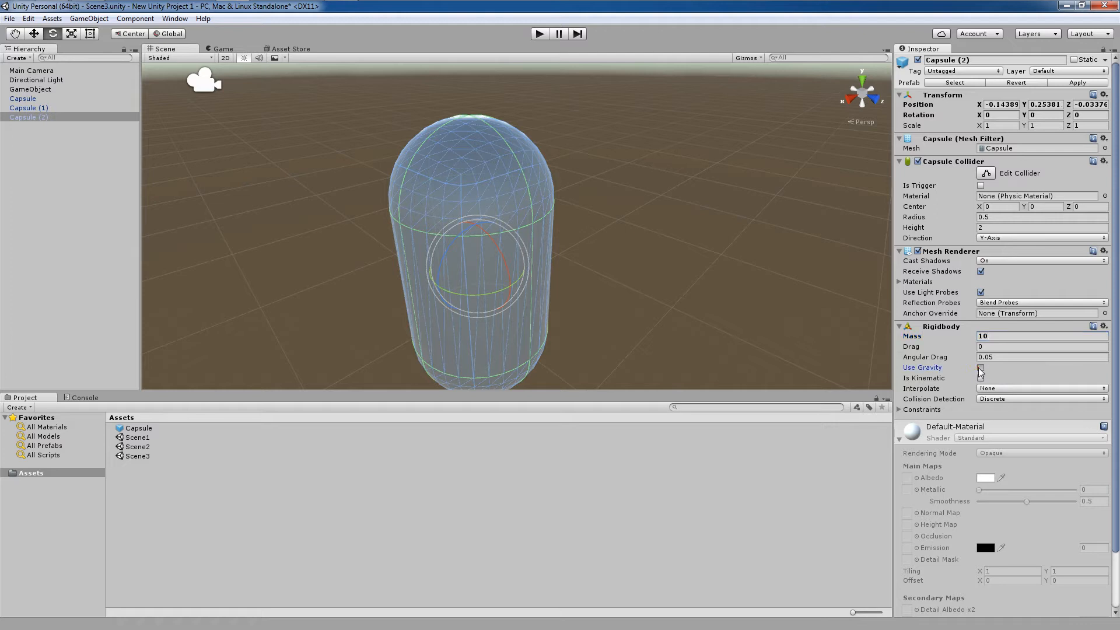
{"action": "left_click", "coordinate": [982, 367]}
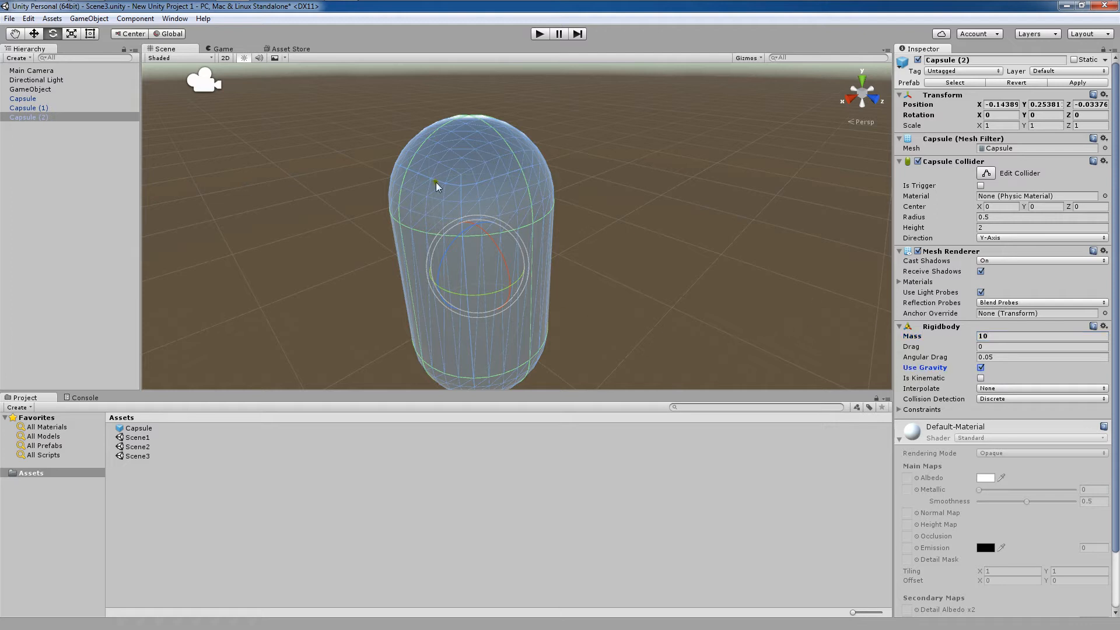
- Compare Capsule (1) and Capsule (2) to confirm only Capsule (2) carries the new settings
{"action": "left_click", "coordinate": [28, 107]}
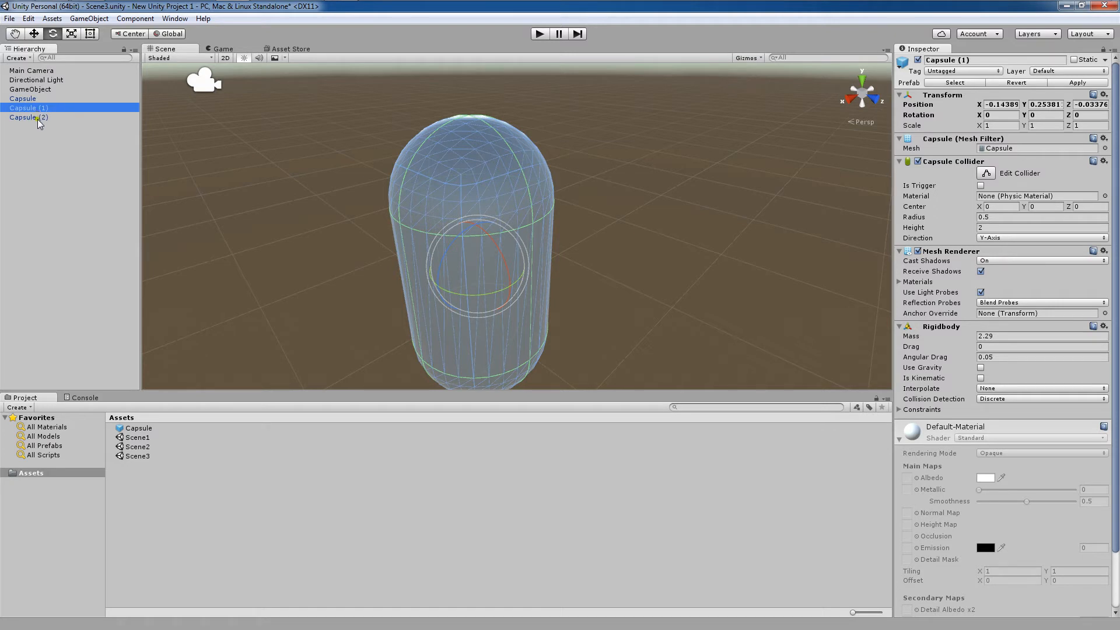
{"action": "left_click", "coordinate": [28, 117]}
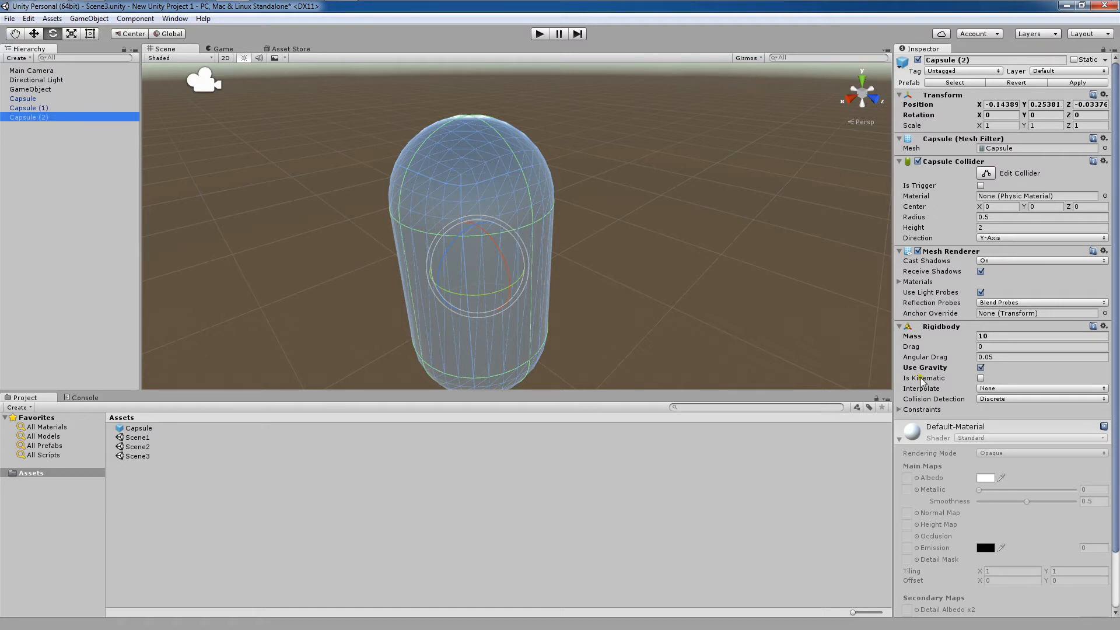
{"action": "left_click", "coordinate": [981, 367]}
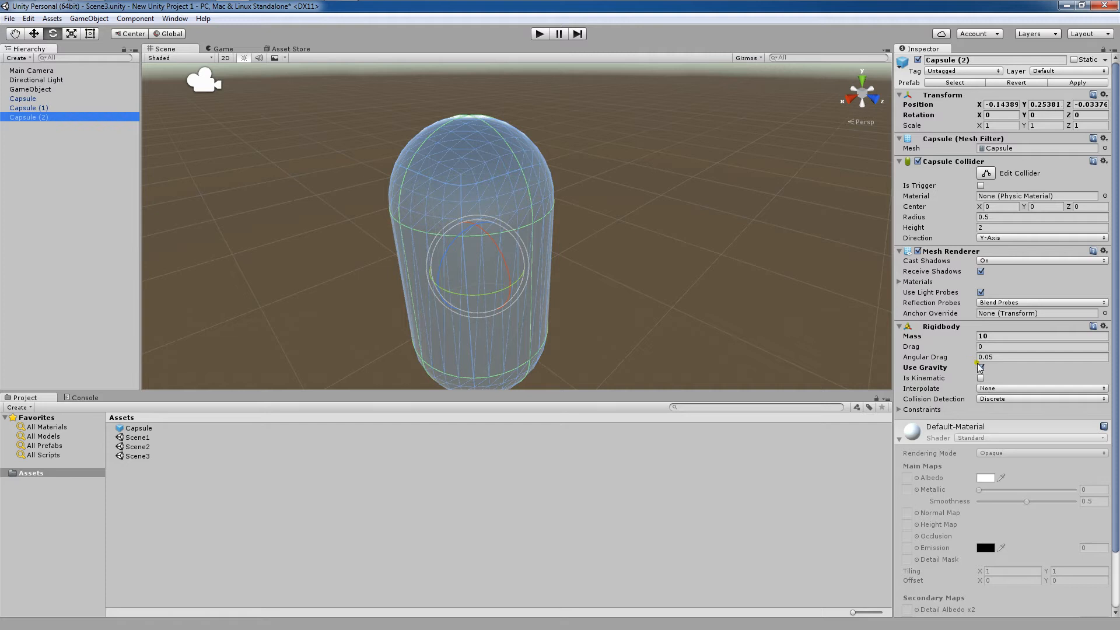
{"action": "left_click", "coordinate": [981, 367]}
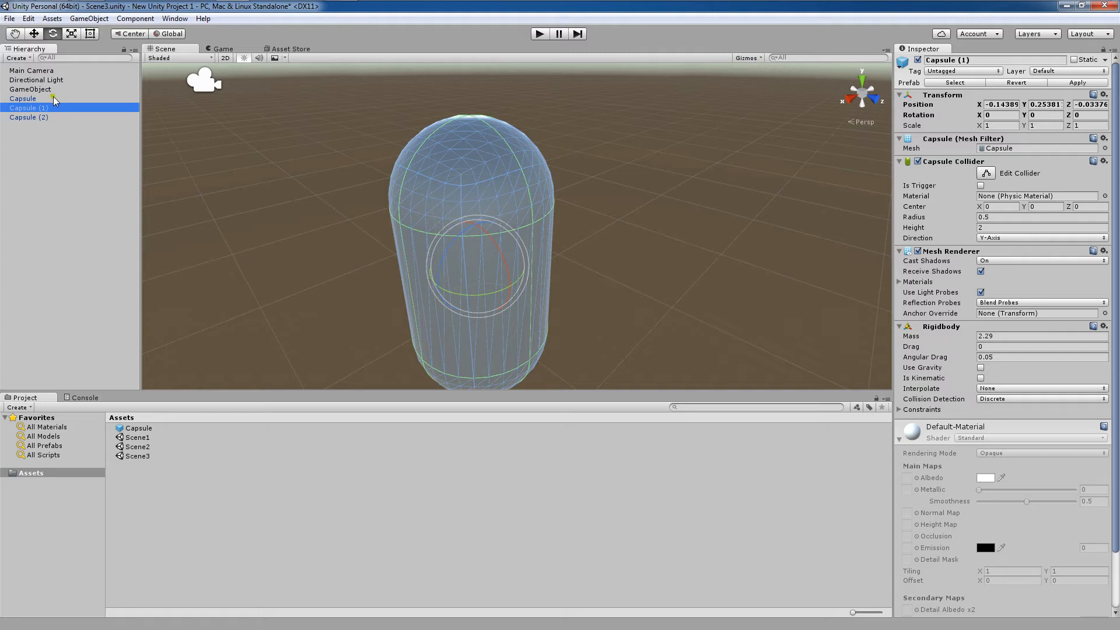
{"action": "left_click", "coordinate": [22, 98]}
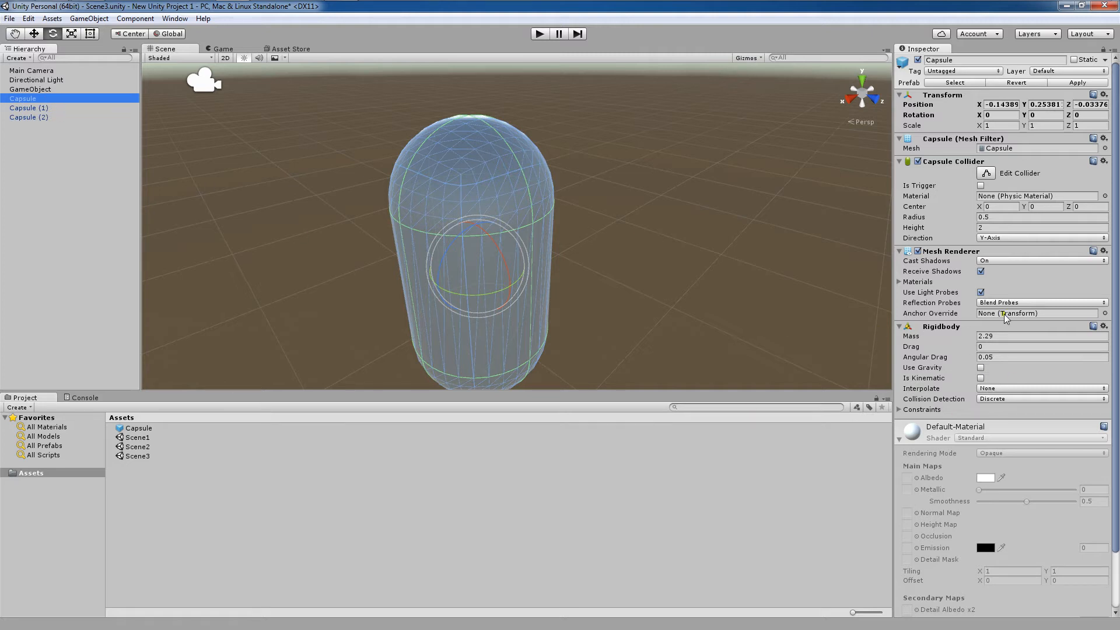
{"action": "mouse_move", "coordinate": [558, 221]}
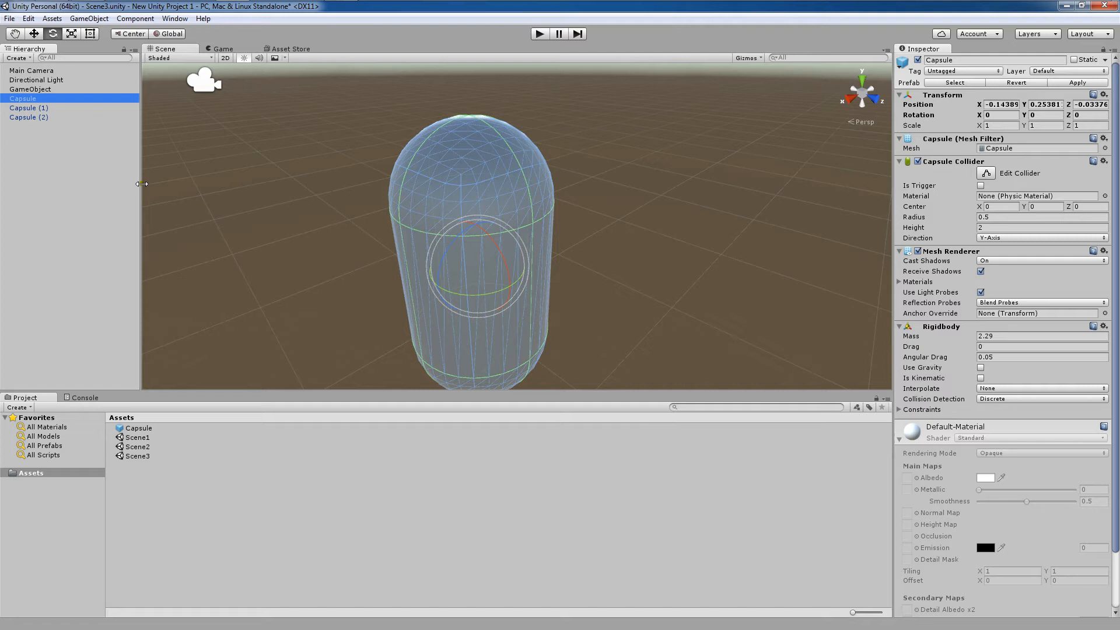
{"action": "mouse_move", "coordinate": [575, 314]}
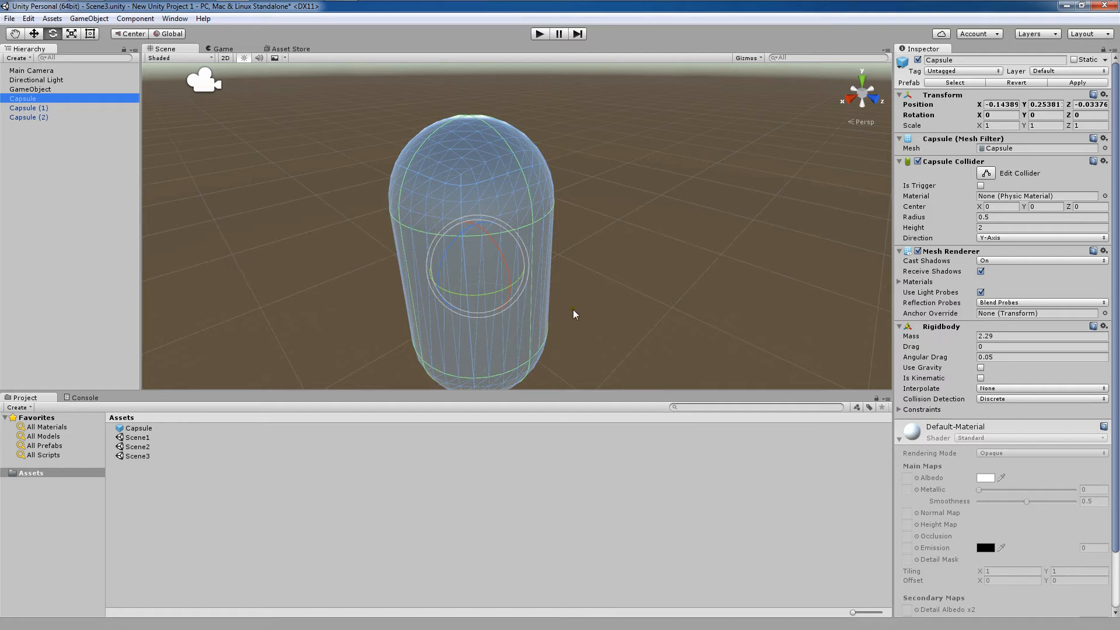
{"action": "mouse_move", "coordinate": [115, 258]}
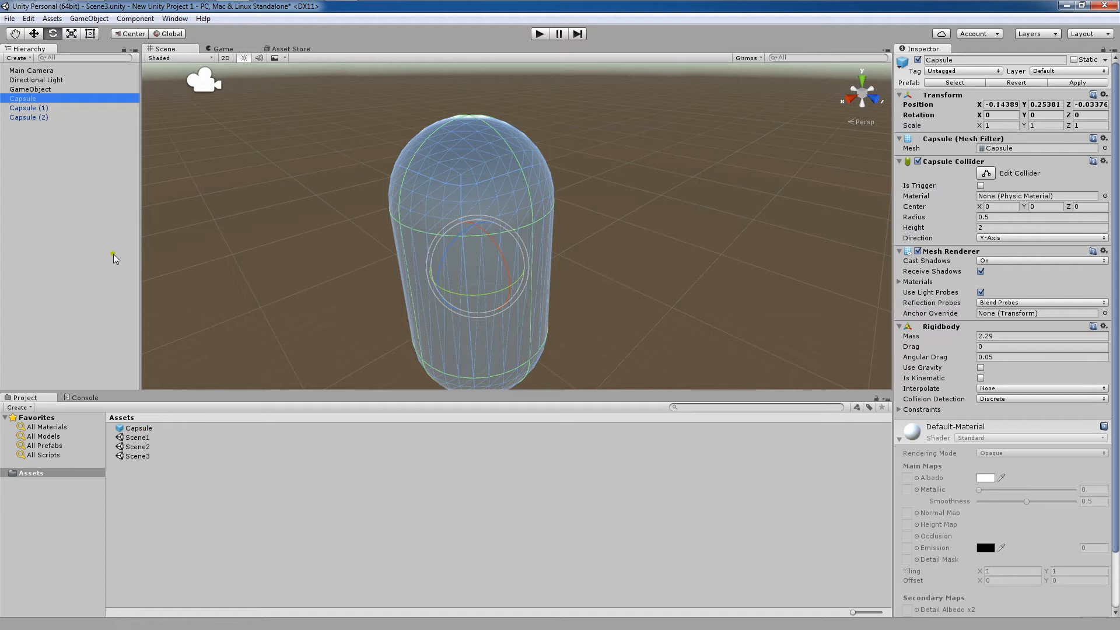
{"action": "mouse_move", "coordinate": [50, 122]}
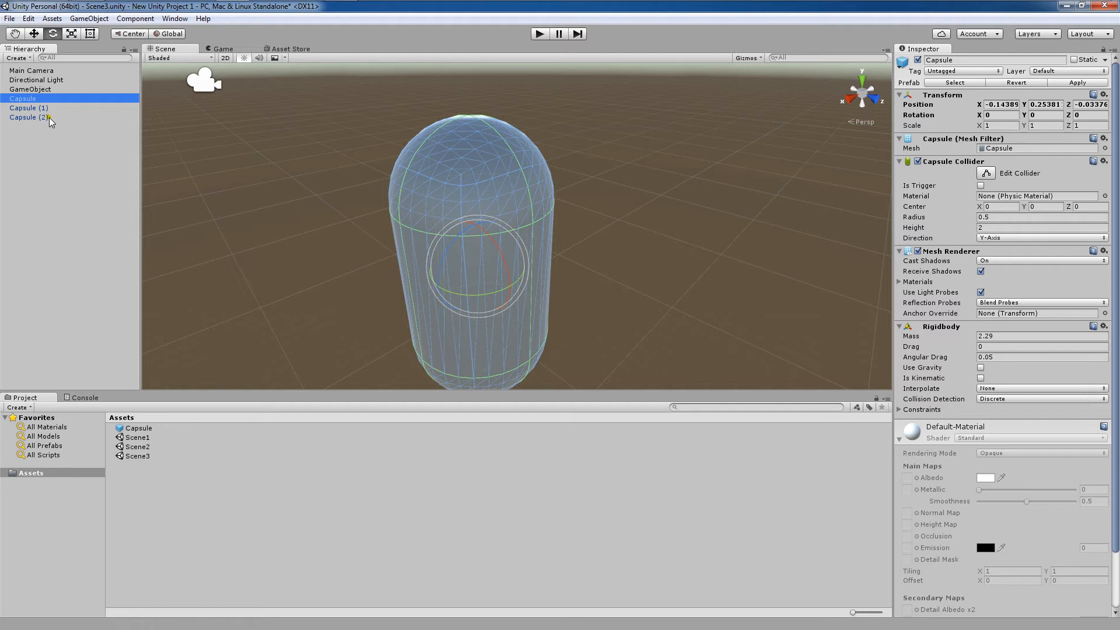
- Apply Capsule (2)'s mass 10 and gravity to the Capsule prefab via Apply Changes To Prefab
{"action": "left_click", "coordinate": [28, 117]}
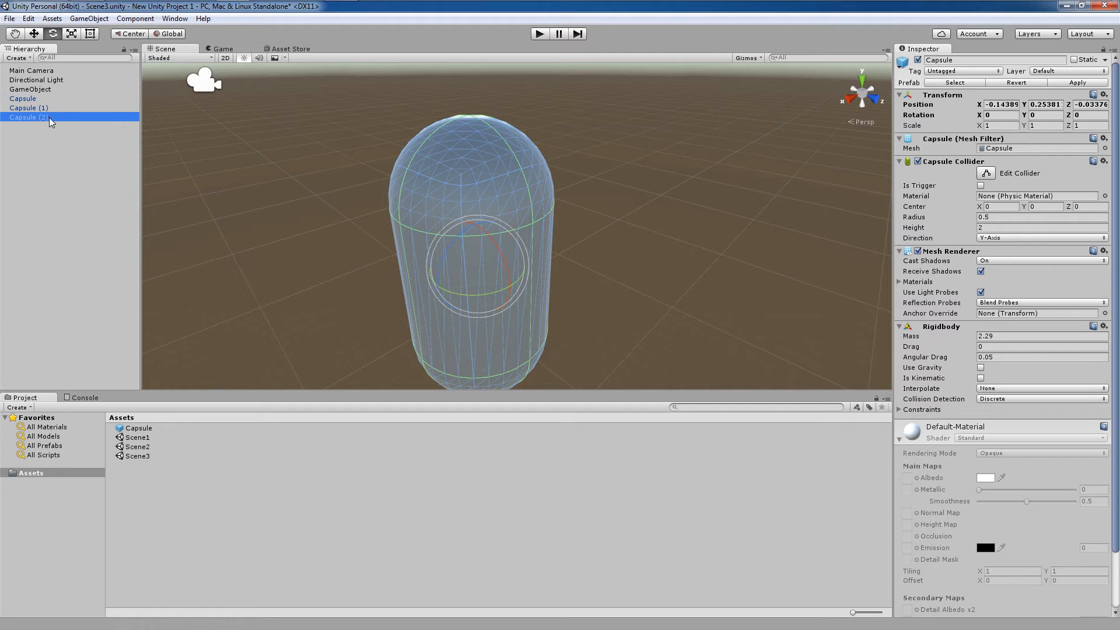
{"action": "left_click", "coordinate": [89, 18]}
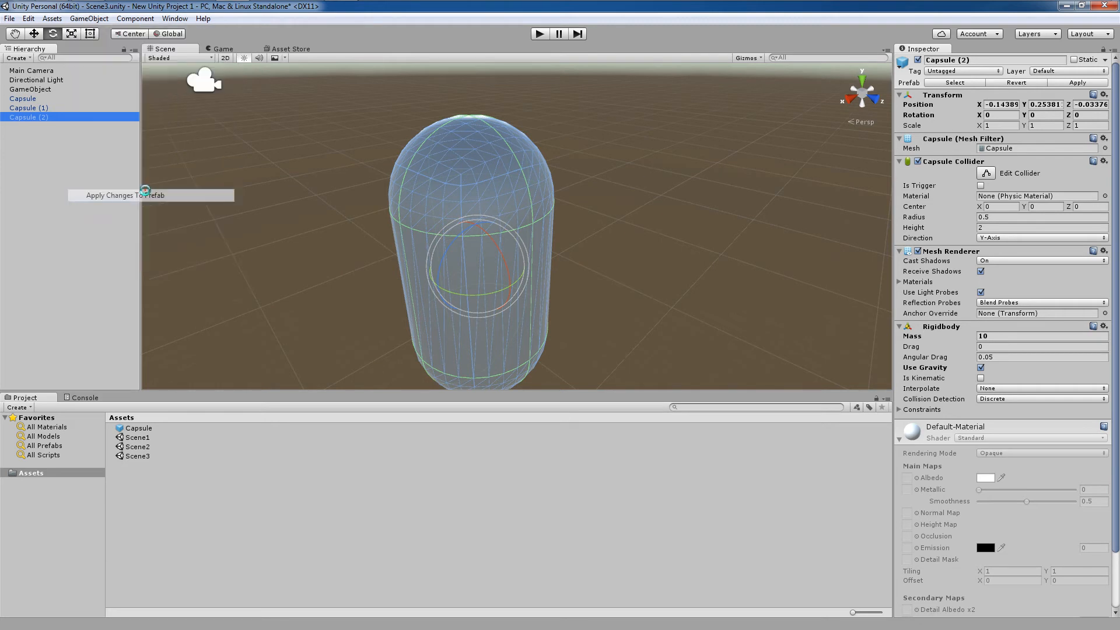
{"action": "left_click", "coordinate": [28, 108]}
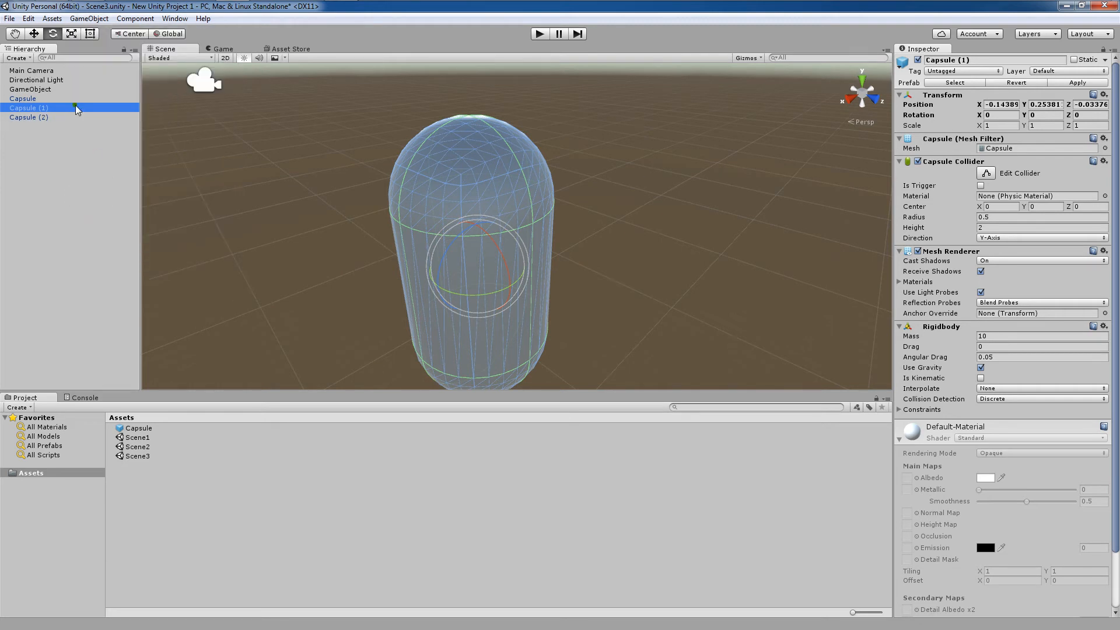
- Verify Capsule, Capsule (1) and Capsule (2) all now show mass 10 with gravity, then deselect
{"action": "left_click", "coordinate": [22, 98]}
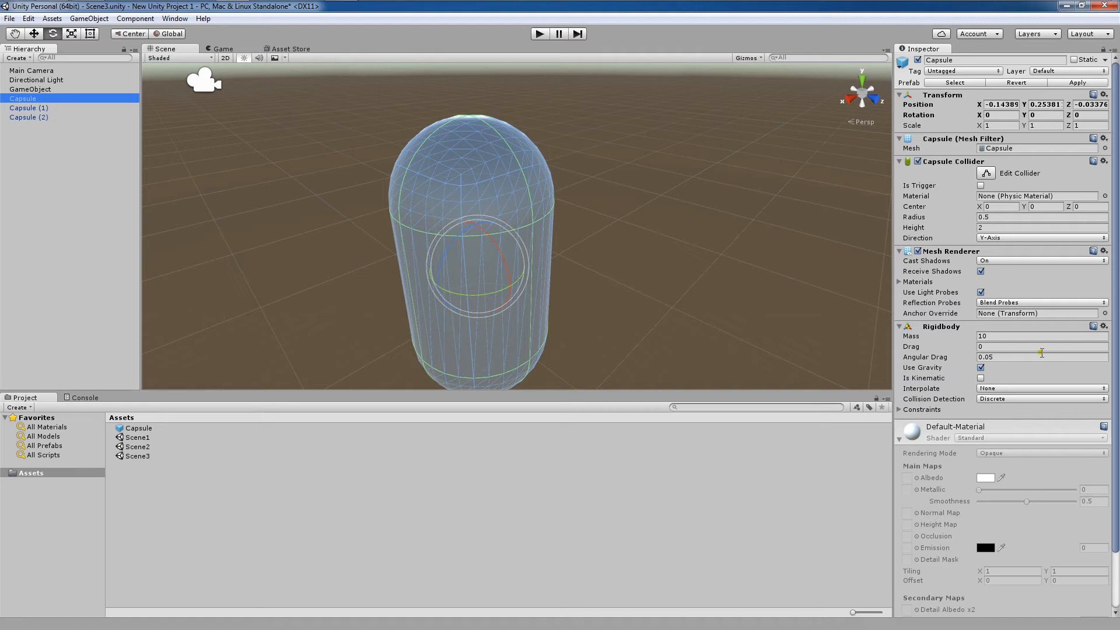
{"action": "mouse_move", "coordinate": [1004, 376]}
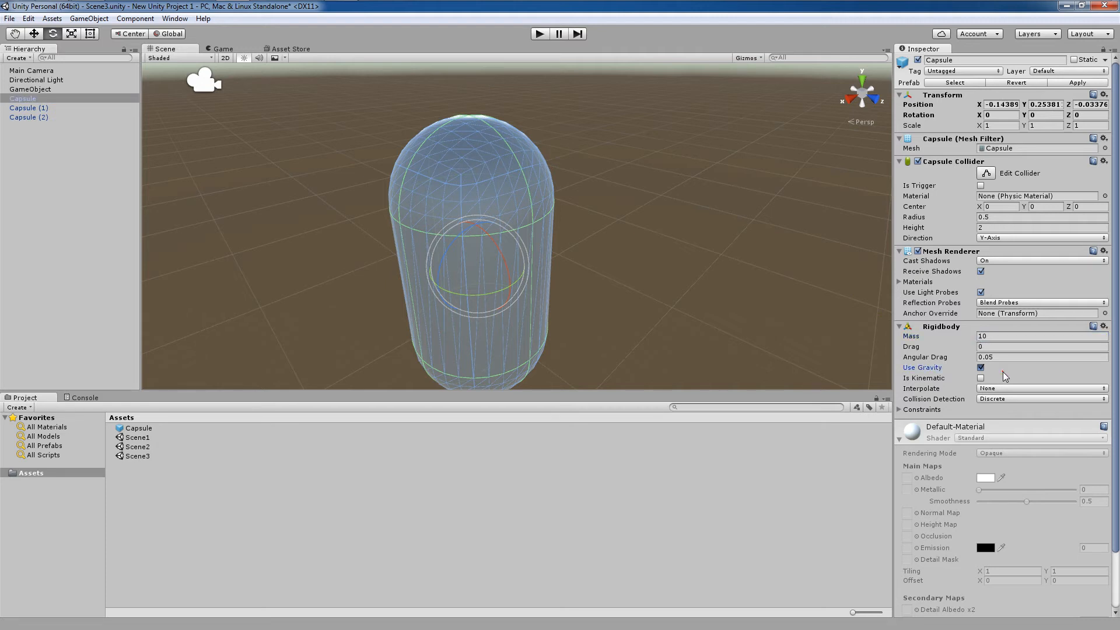
{"action": "left_click", "coordinate": [28, 107]}
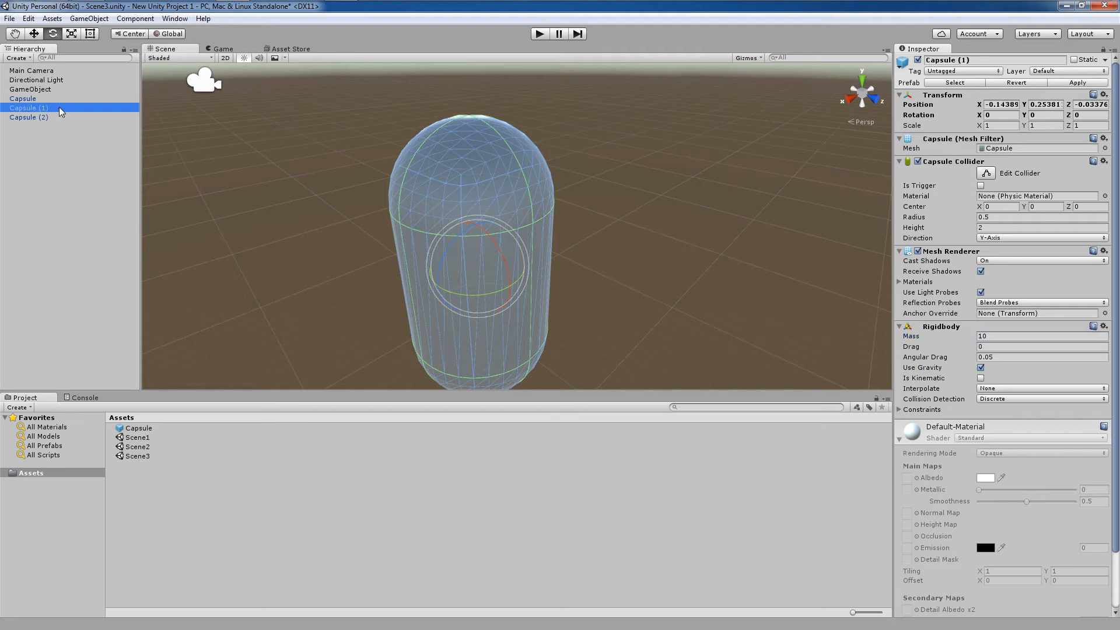
{"action": "left_click", "coordinate": [22, 98]}
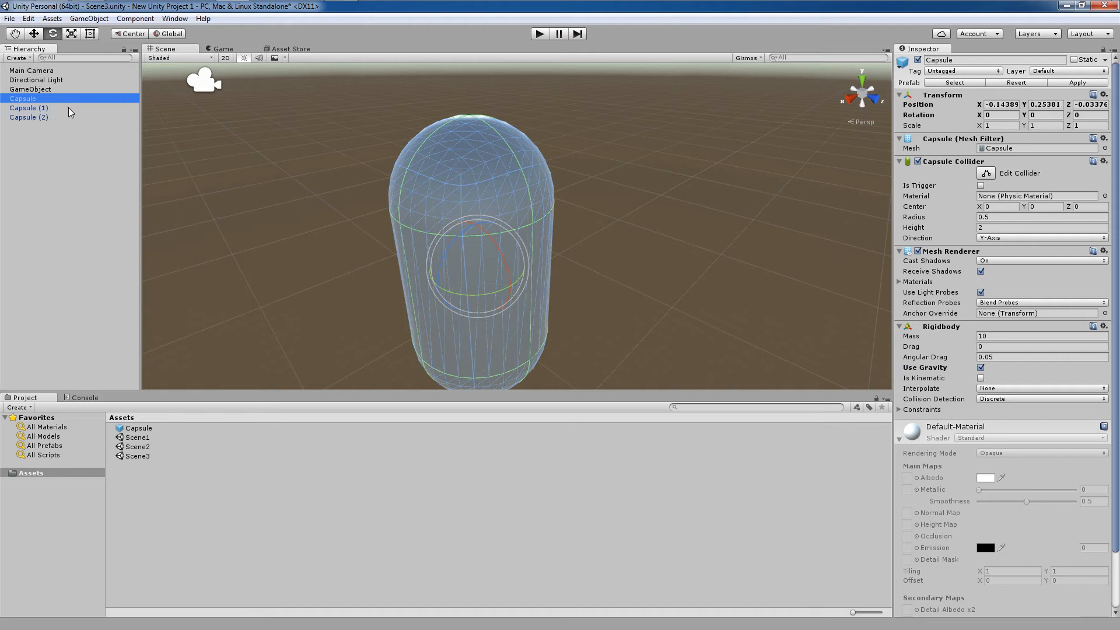
{"action": "left_click", "coordinate": [28, 107]}
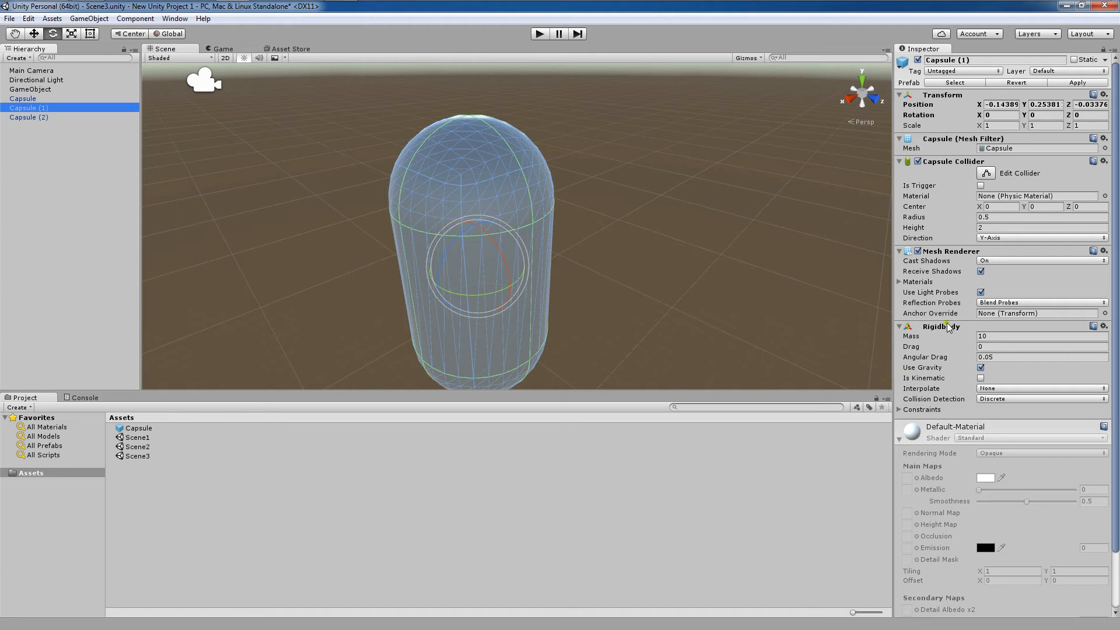
{"action": "left_click", "coordinate": [28, 116]}
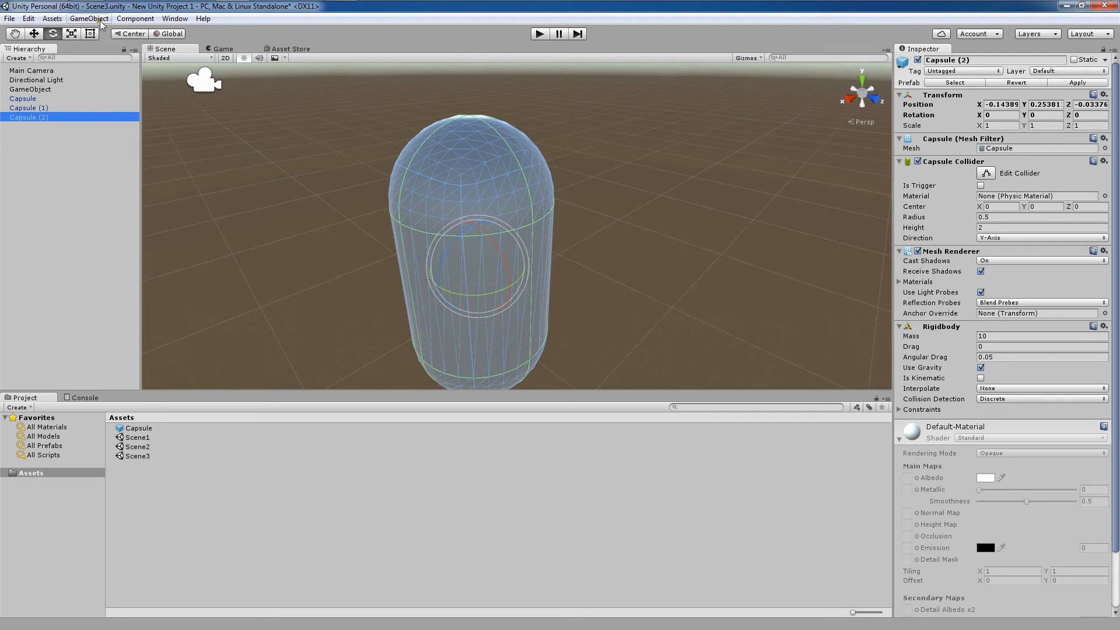
{"action": "left_click", "coordinate": [54, 215]}
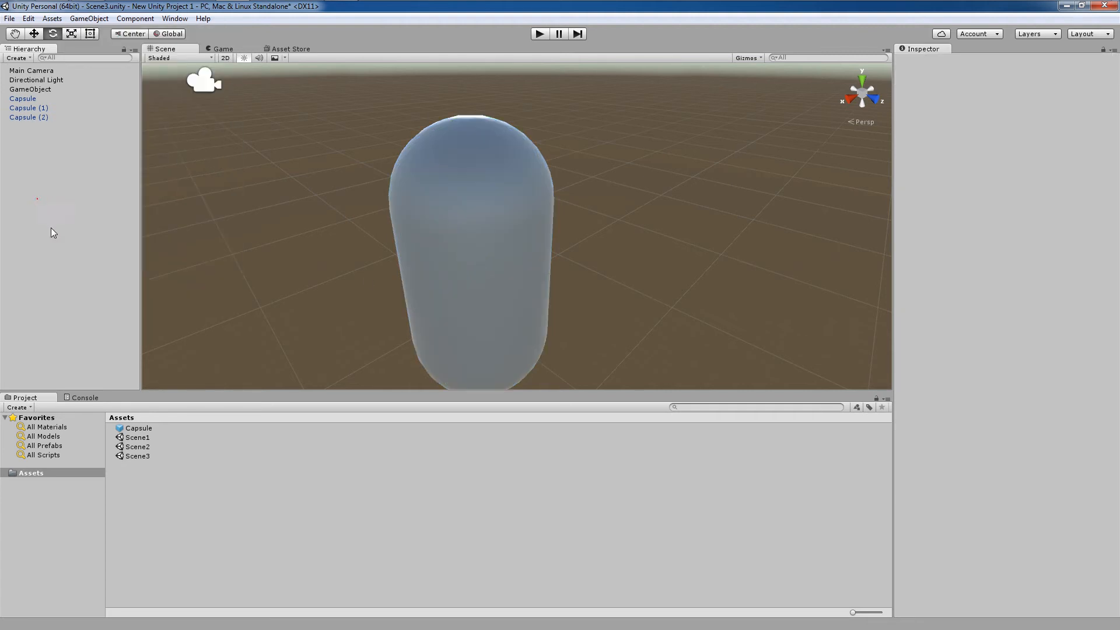
- Inspect the Capsule prefab asset in Assets, showing mass 10 with gravity enabled
{"action": "left_click", "coordinate": [138, 428]}
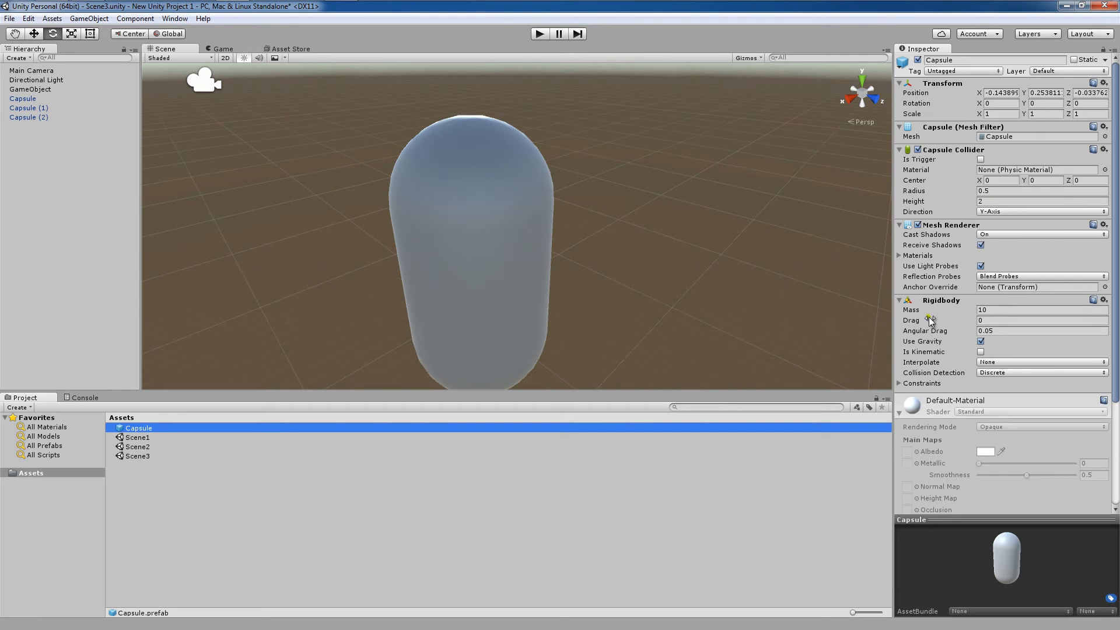
{"action": "mouse_move", "coordinate": [925, 333]}
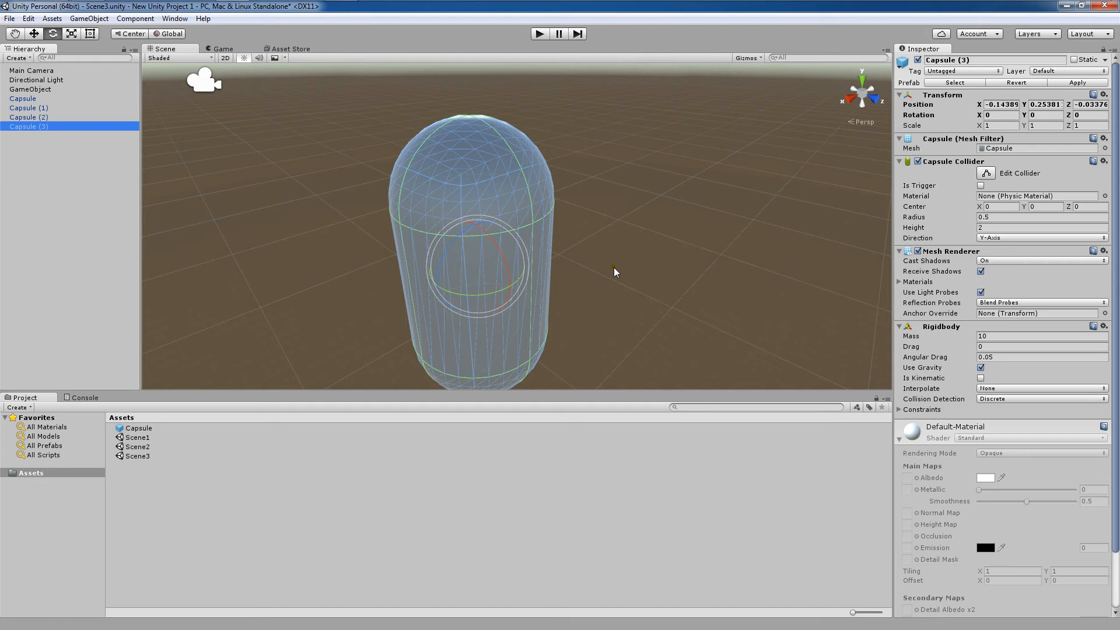
{"action": "mouse_move", "coordinate": [497, 324]}
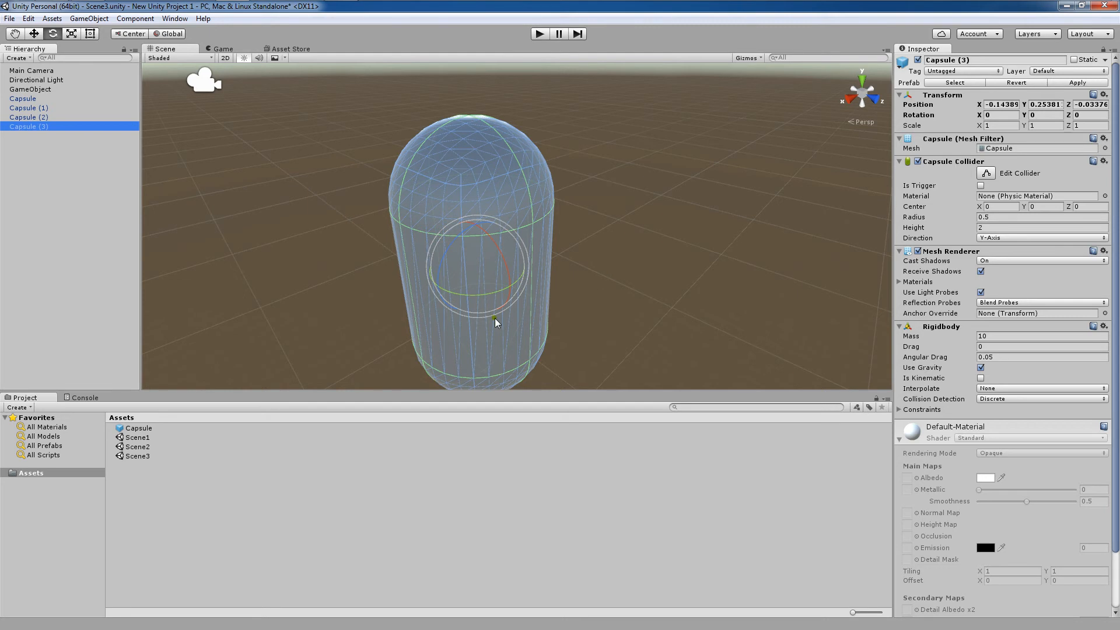
{"action": "mouse_move", "coordinate": [1029, 357]}
{"action": "type", "text": "8.65"}
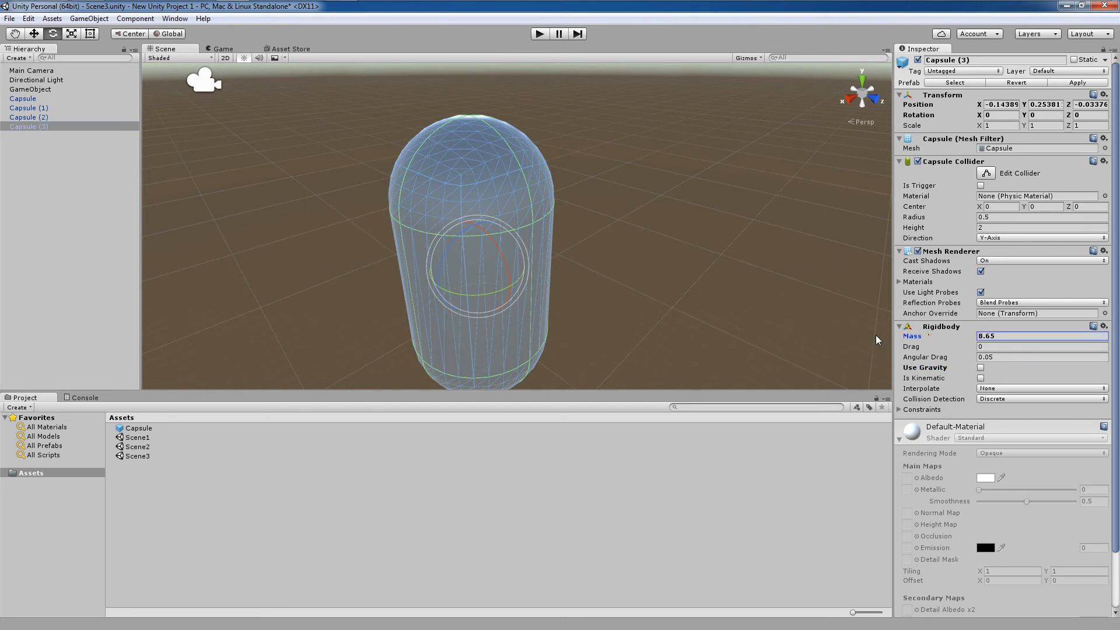
- Compare Capsule (1)'s mass 10 with gravity against Capsule (3)'s overridden 4.55 without gravity
{"action": "left_click", "coordinate": [623, 297]}
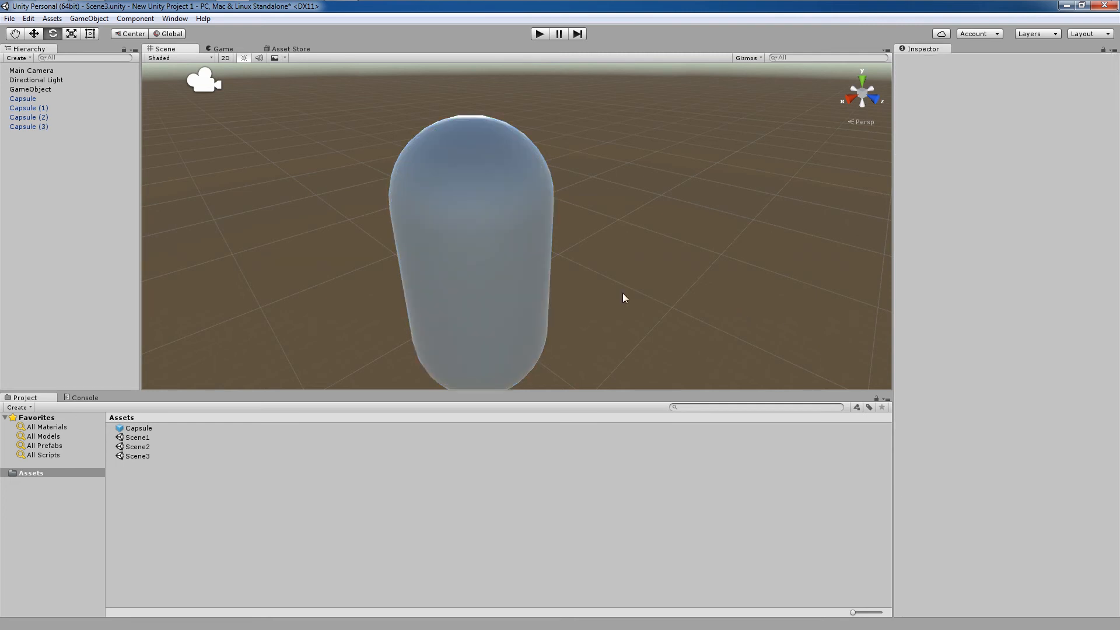
{"action": "left_click", "coordinate": [28, 107]}
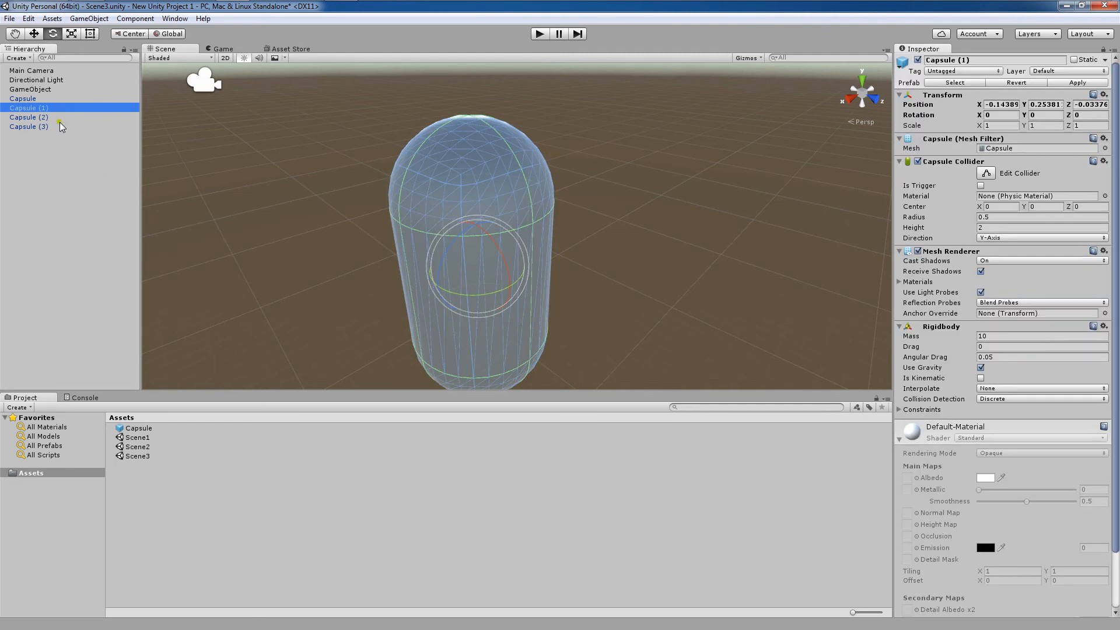
{"action": "left_click", "coordinate": [28, 126]}
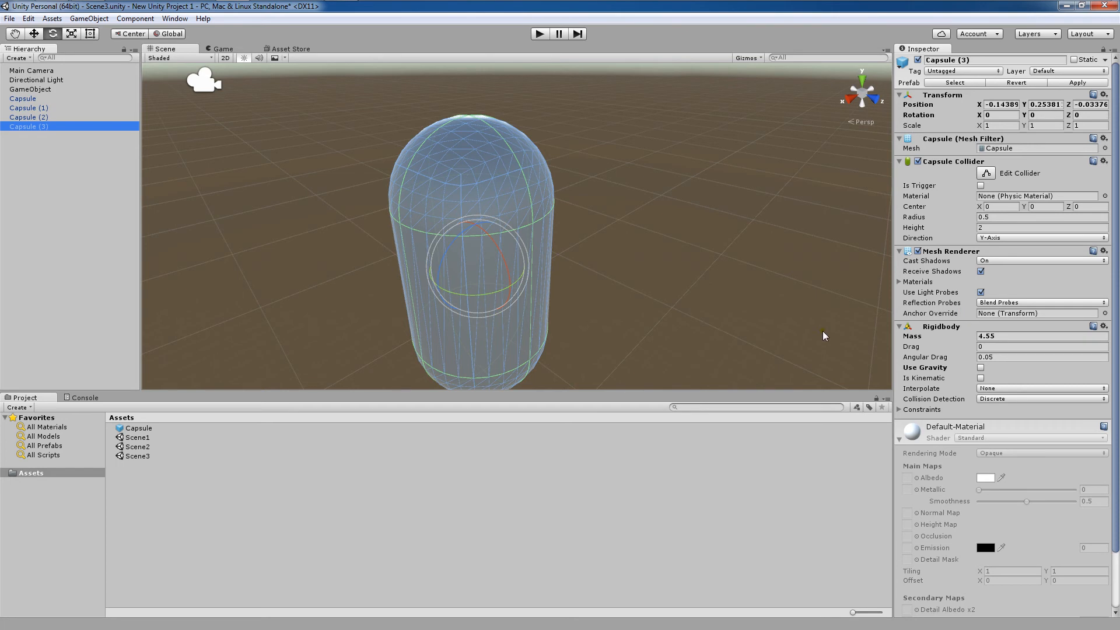
{"action": "mouse_move", "coordinate": [100, 23]}
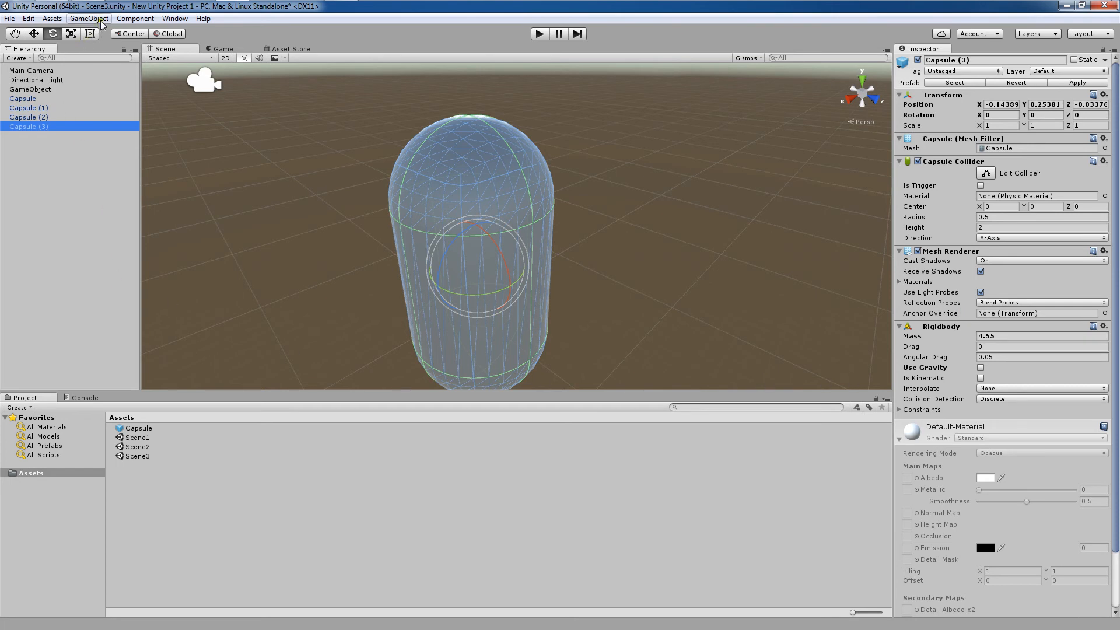
- Browse the GameObject menu without choosing a command and reselect Capsule (3)
{"action": "left_click", "coordinate": [89, 18]}
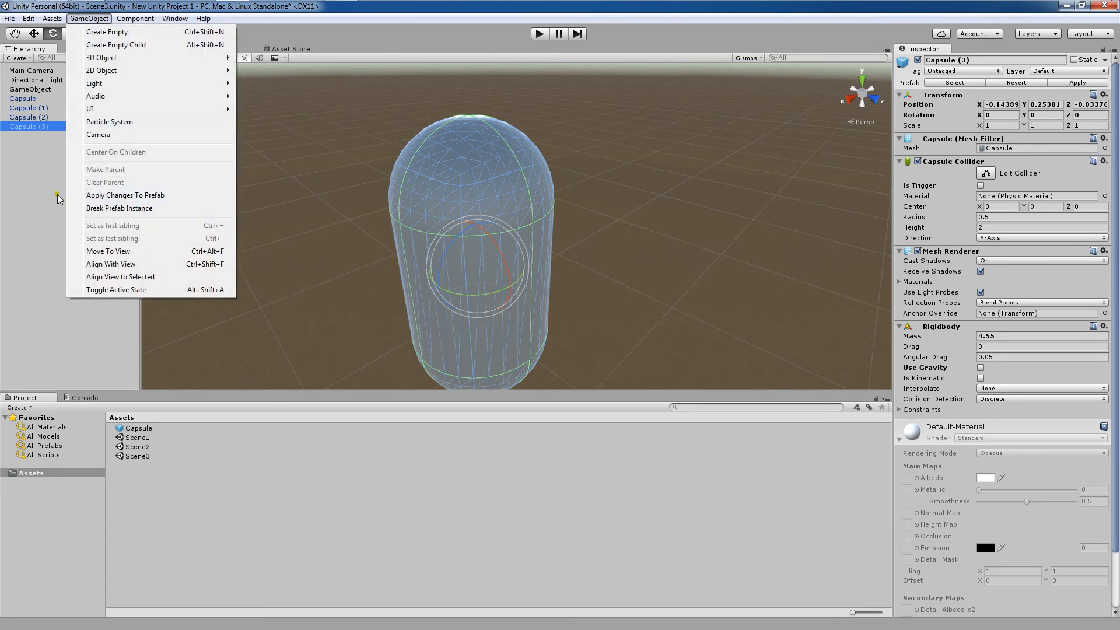
{"action": "left_click", "coordinate": [58, 196]}
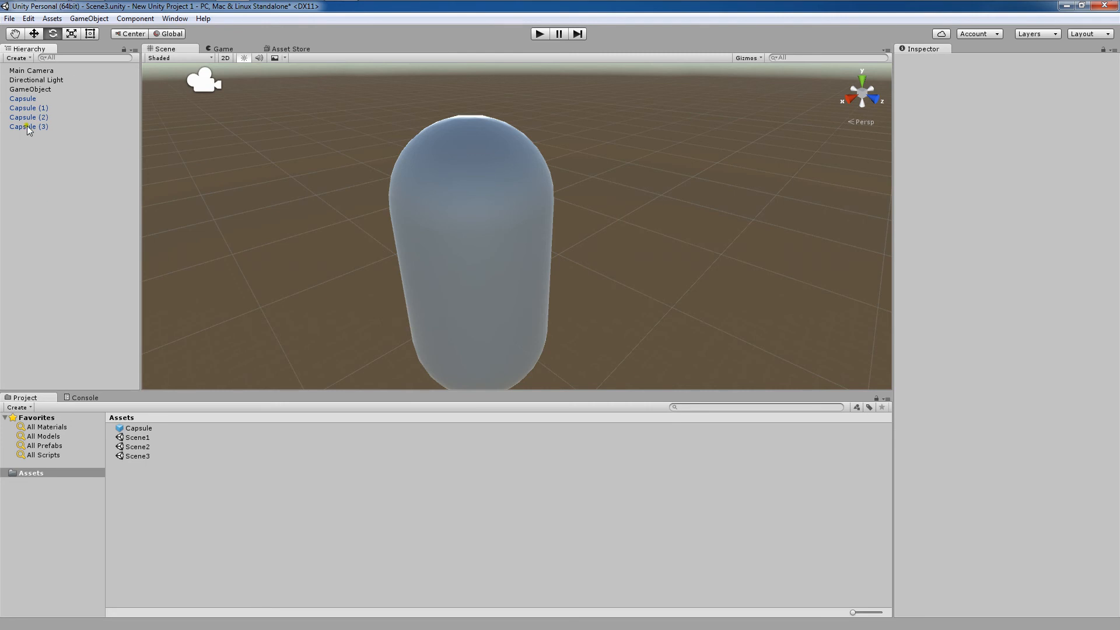
{"action": "left_click", "coordinate": [28, 126]}
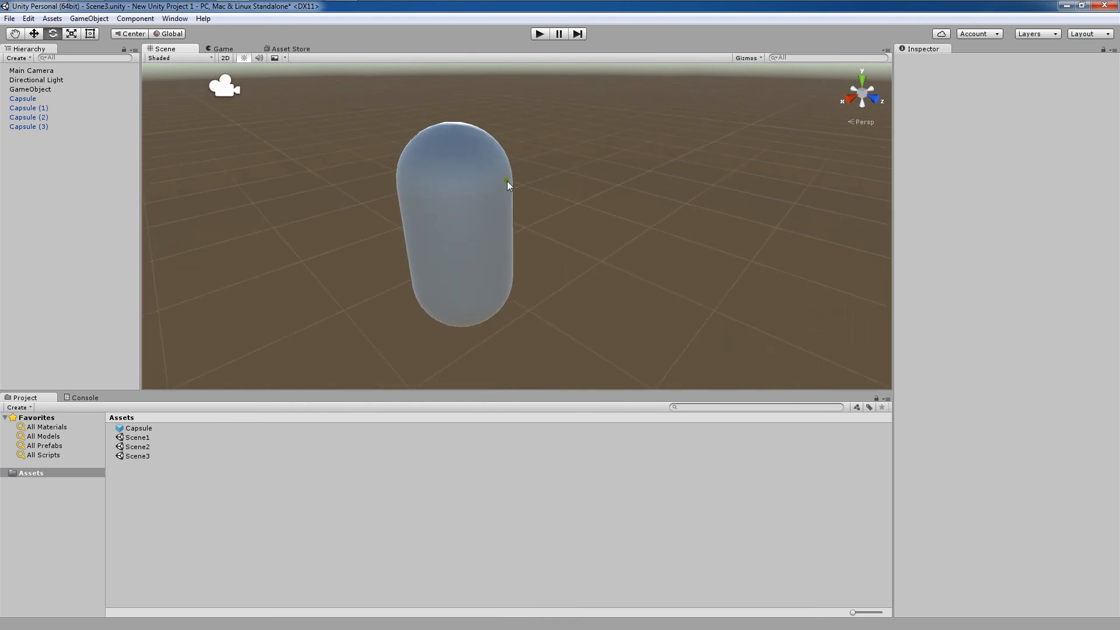
{"action": "mouse_move", "coordinate": [161, 427]}
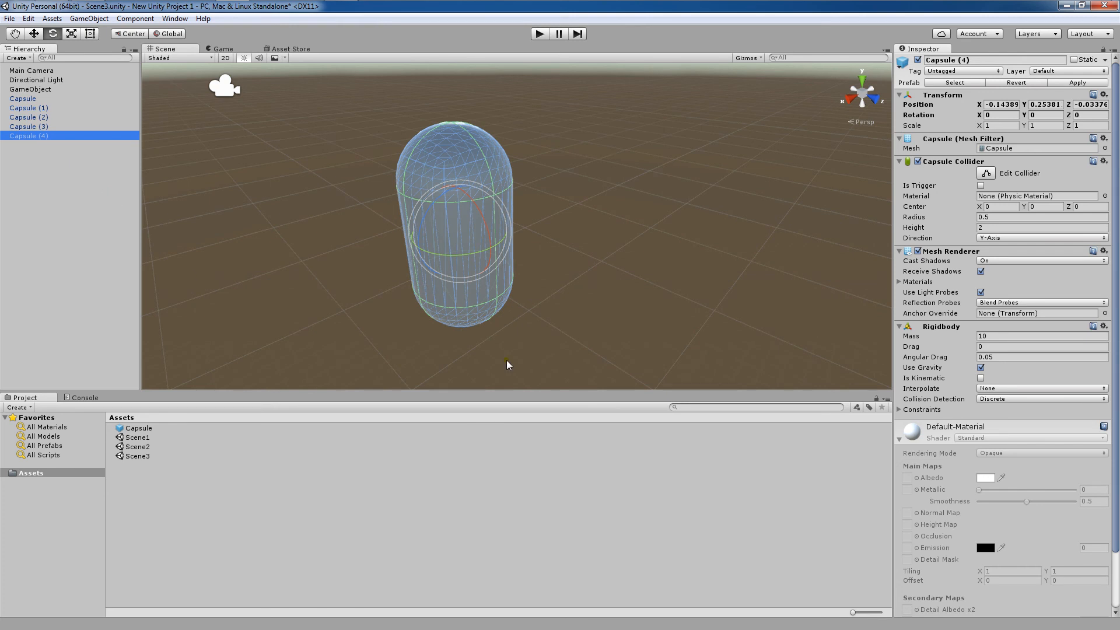
{"action": "mouse_move", "coordinate": [541, 161]}
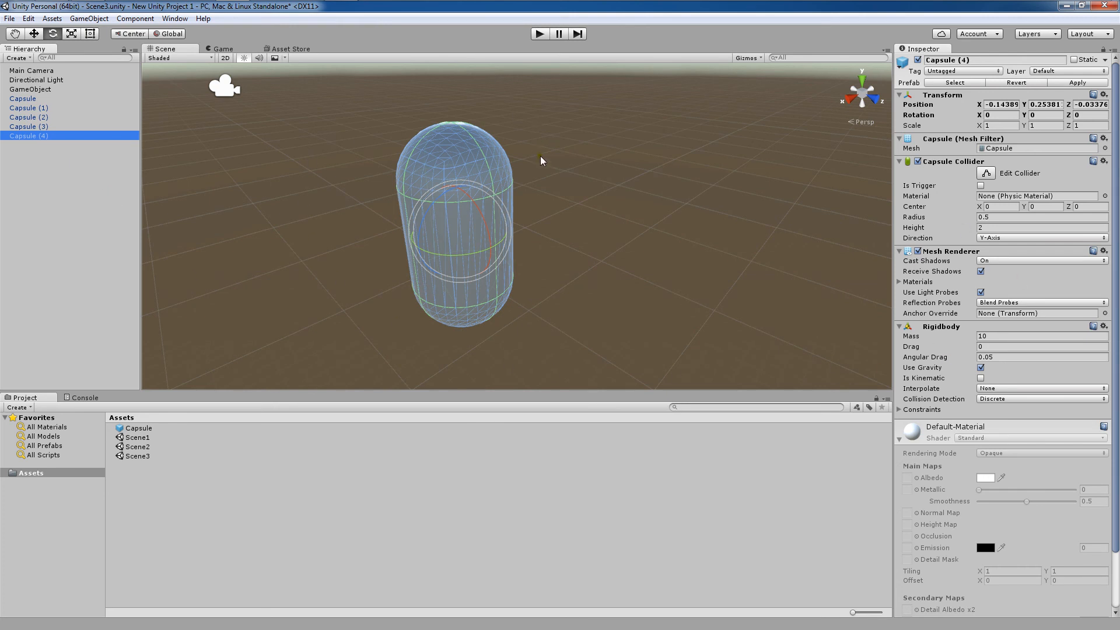
{"action": "mouse_move", "coordinate": [138, 143]}
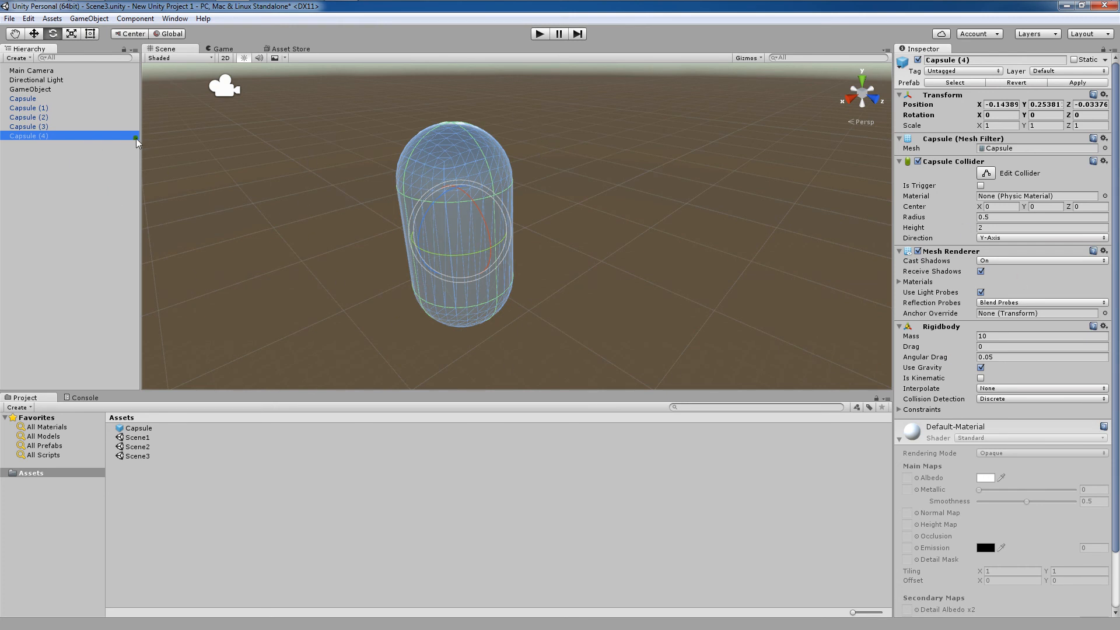
- Break Capsule (3)'s prefab link with GameObject > Break Prefab Instance
{"action": "left_click", "coordinate": [28, 126]}
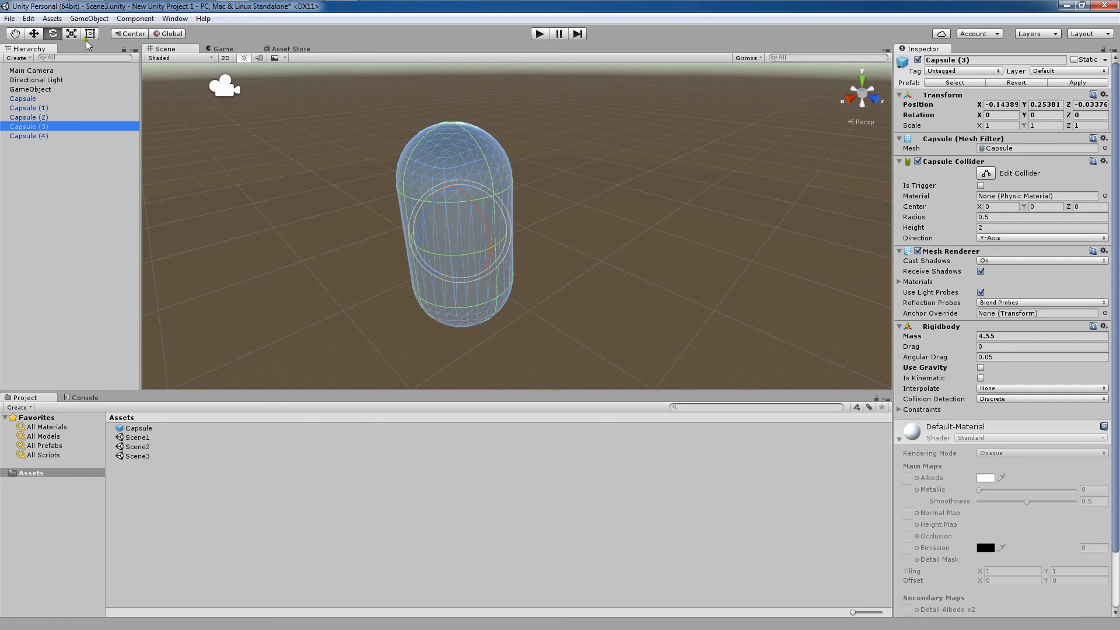
{"action": "mouse_move", "coordinate": [101, 22]}
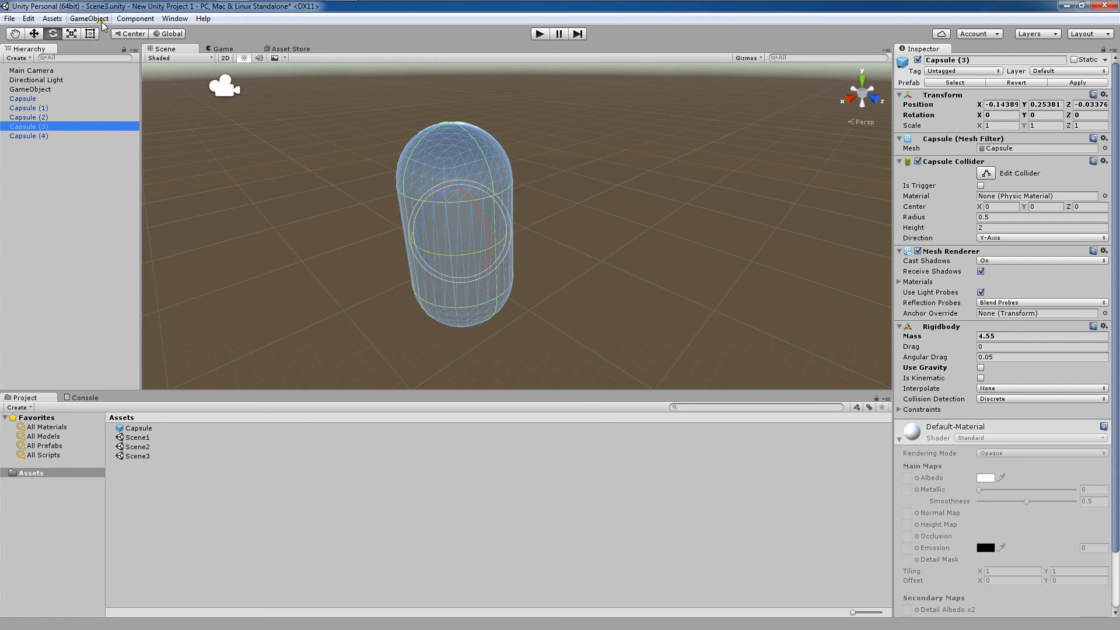
{"action": "left_click", "coordinate": [89, 18]}
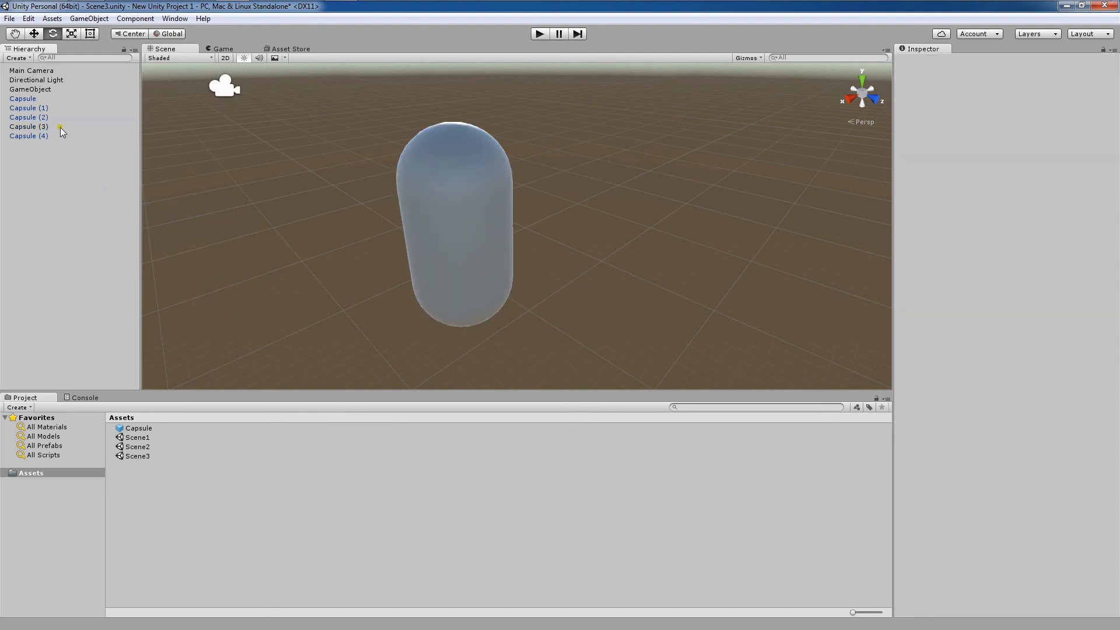
{"action": "left_click", "coordinate": [28, 116]}
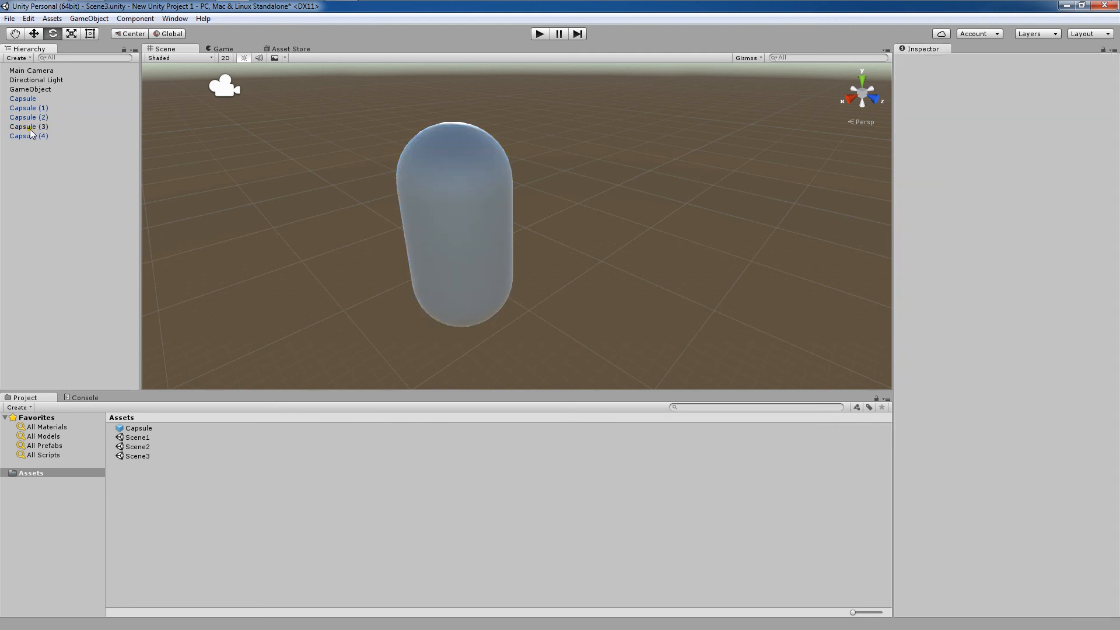
- Compare Capsule (2), Capsule (1) at mass 10 with gravity and detached Capsule (3) at 4.55 without
{"action": "left_click", "coordinate": [28, 117]}
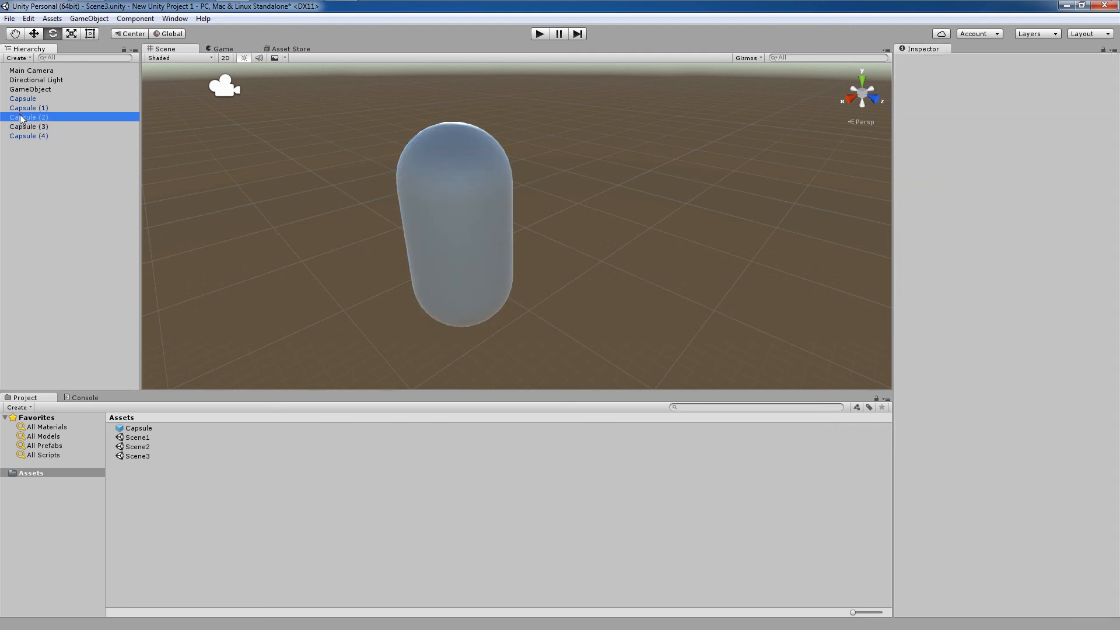
{"action": "left_click", "coordinate": [28, 107]}
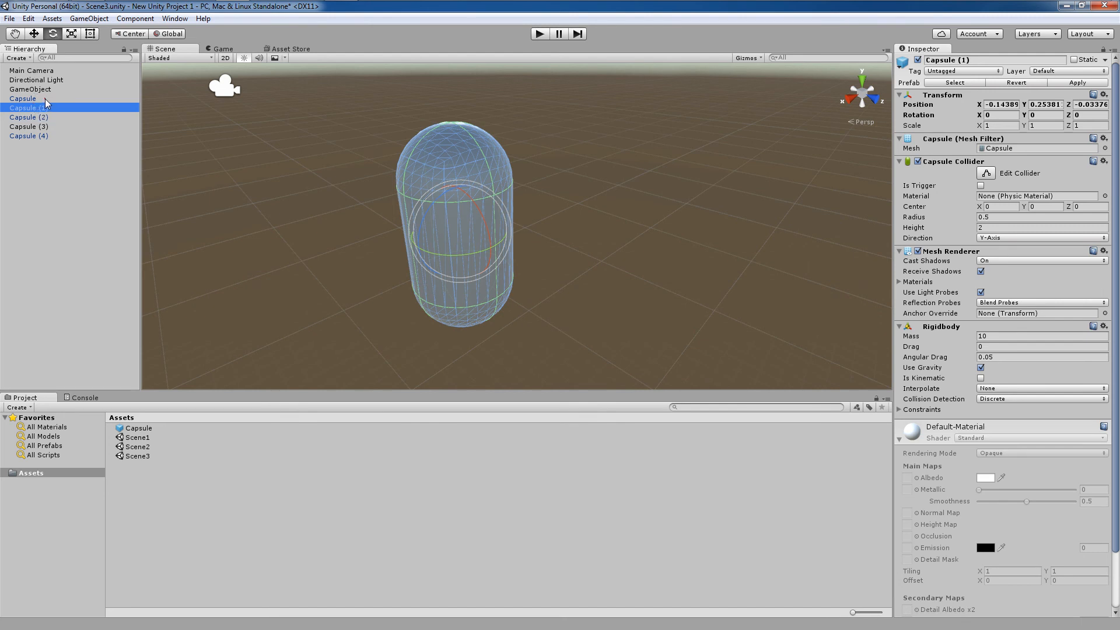
{"action": "left_click", "coordinate": [22, 98]}
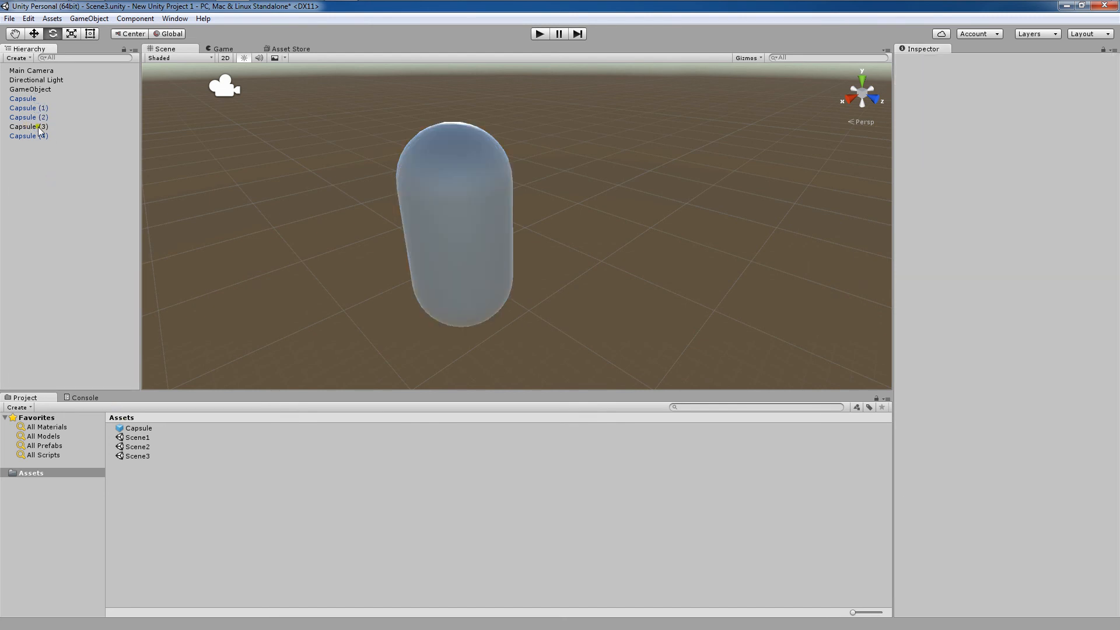
{"action": "left_click", "coordinate": [28, 126]}
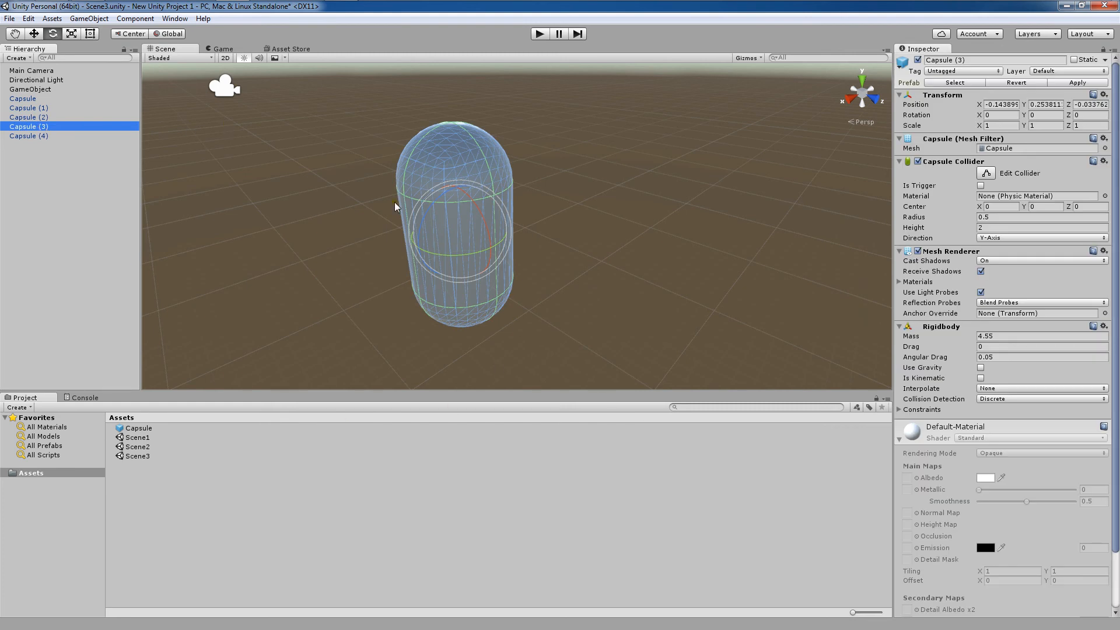
{"action": "mouse_move", "coordinate": [378, 215]}
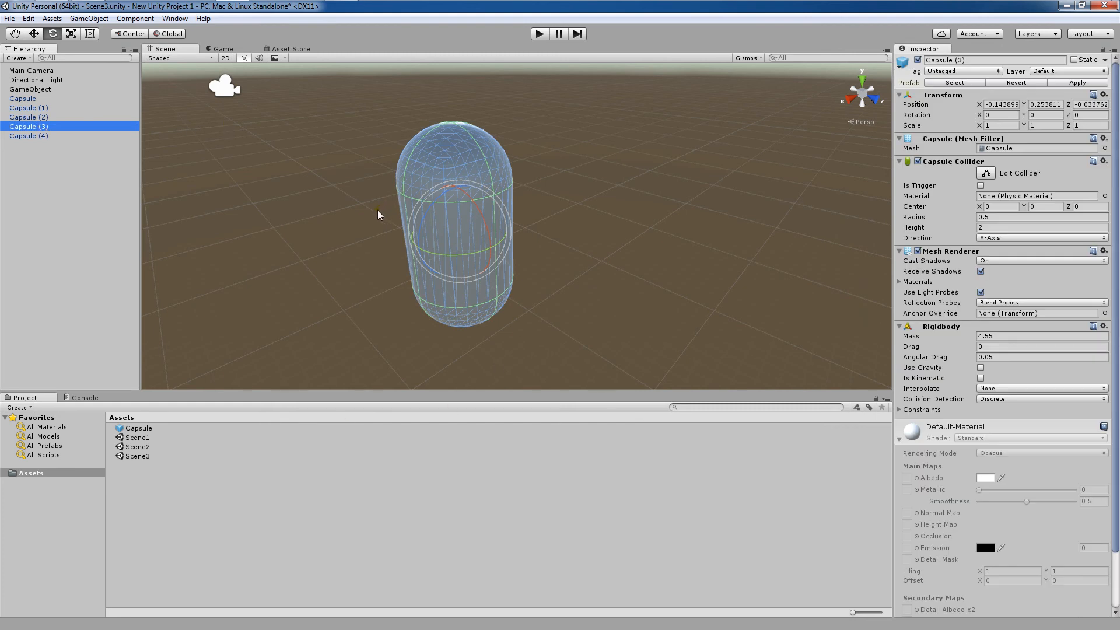